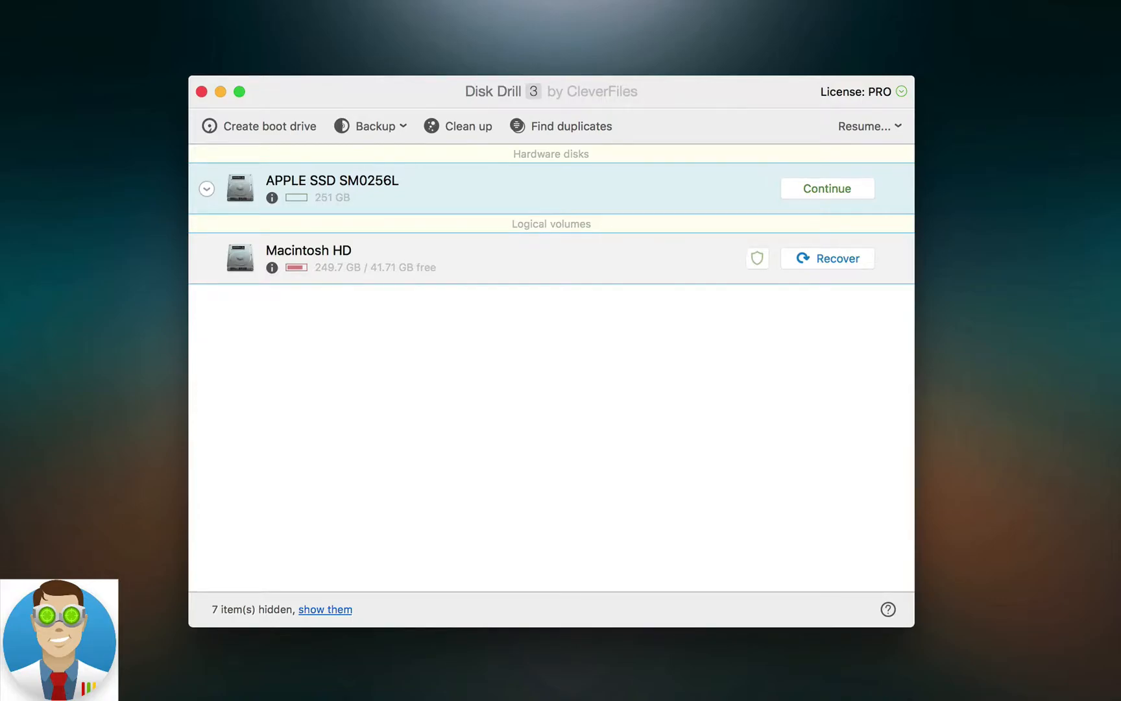
{"action": "mouse_move", "coordinate": [688, 97]}
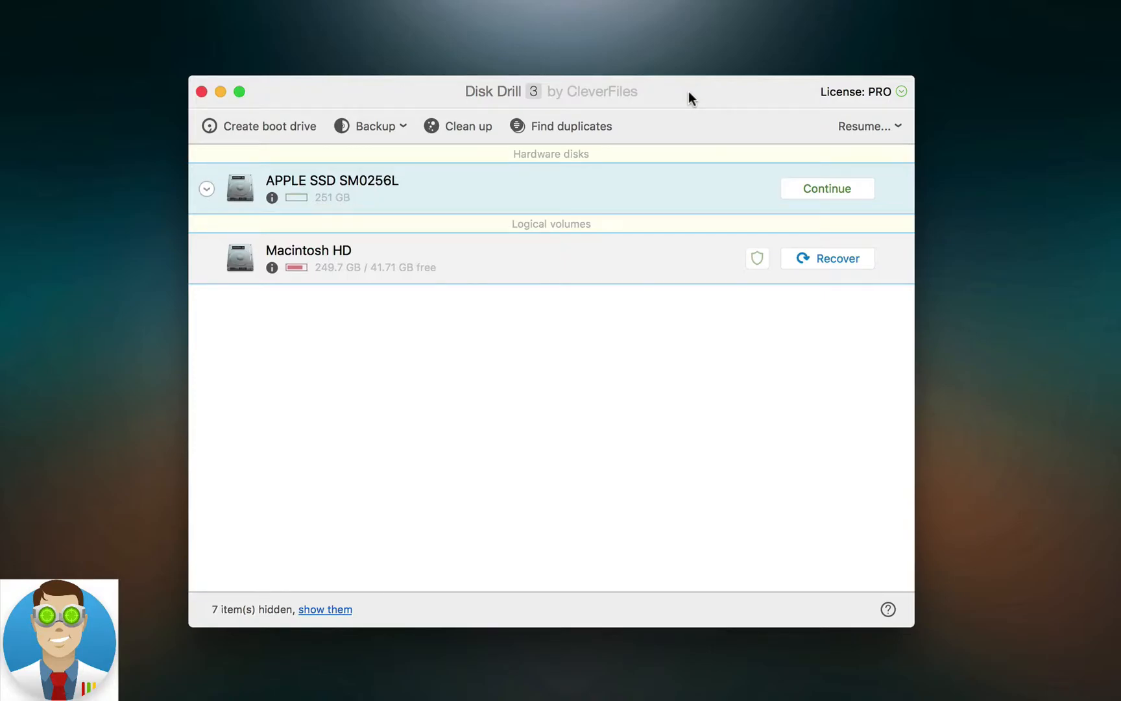
{"action": "mouse_move", "coordinate": [962, 237]}
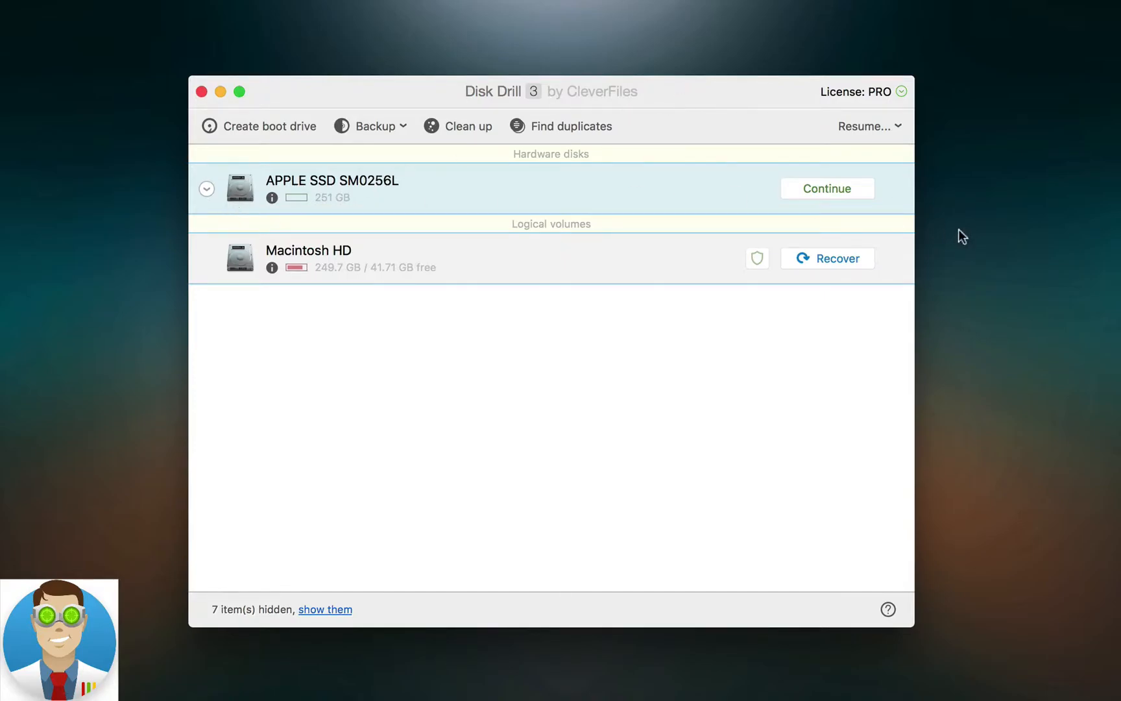
- Expand APPLE SSD SM0256L to reveal its unnamed 250.04 GB NoName partition
{"action": "left_click", "coordinate": [206, 189]}
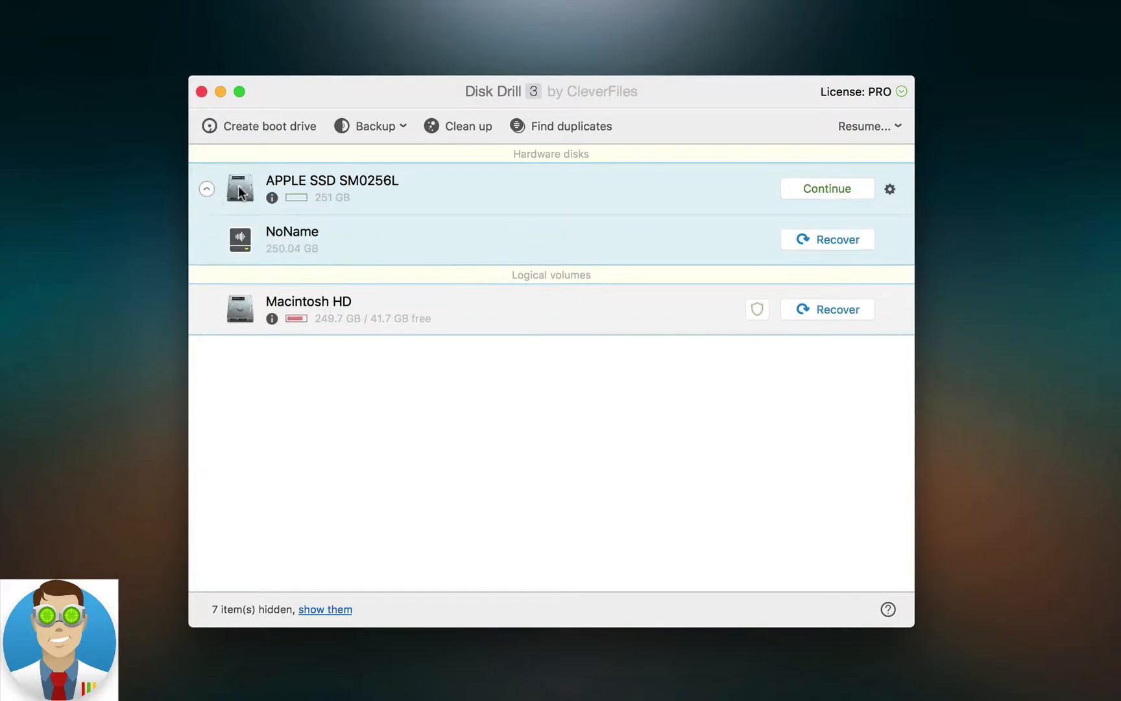
{"action": "mouse_move", "coordinate": [815, 191]}
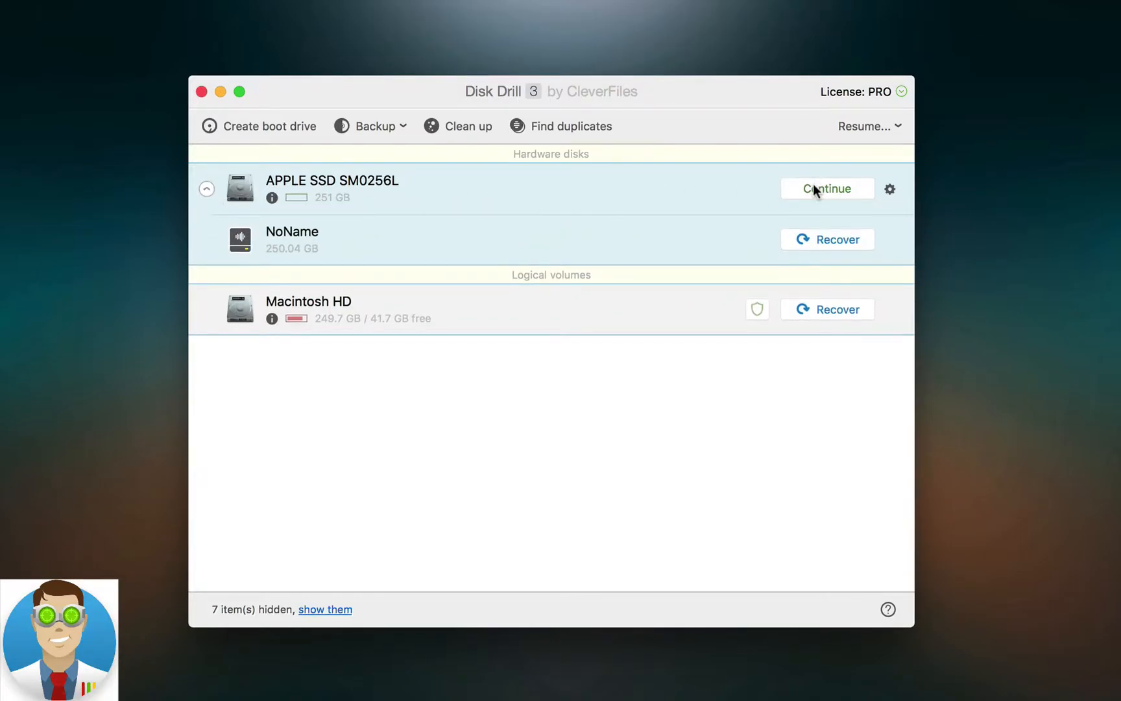
- Continue the APPLE SSD SM0256L deep scan to show Documents, Partitions and Pictures
{"action": "left_click", "coordinate": [827, 188]}
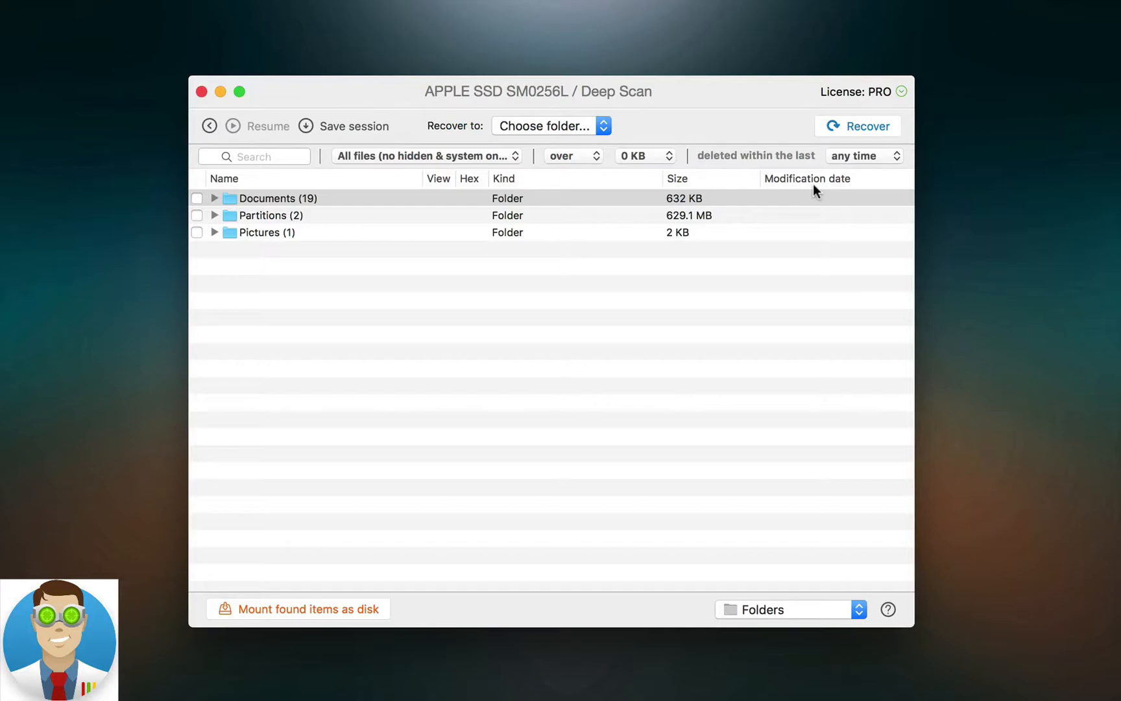
{"action": "mouse_move", "coordinate": [241, 237]}
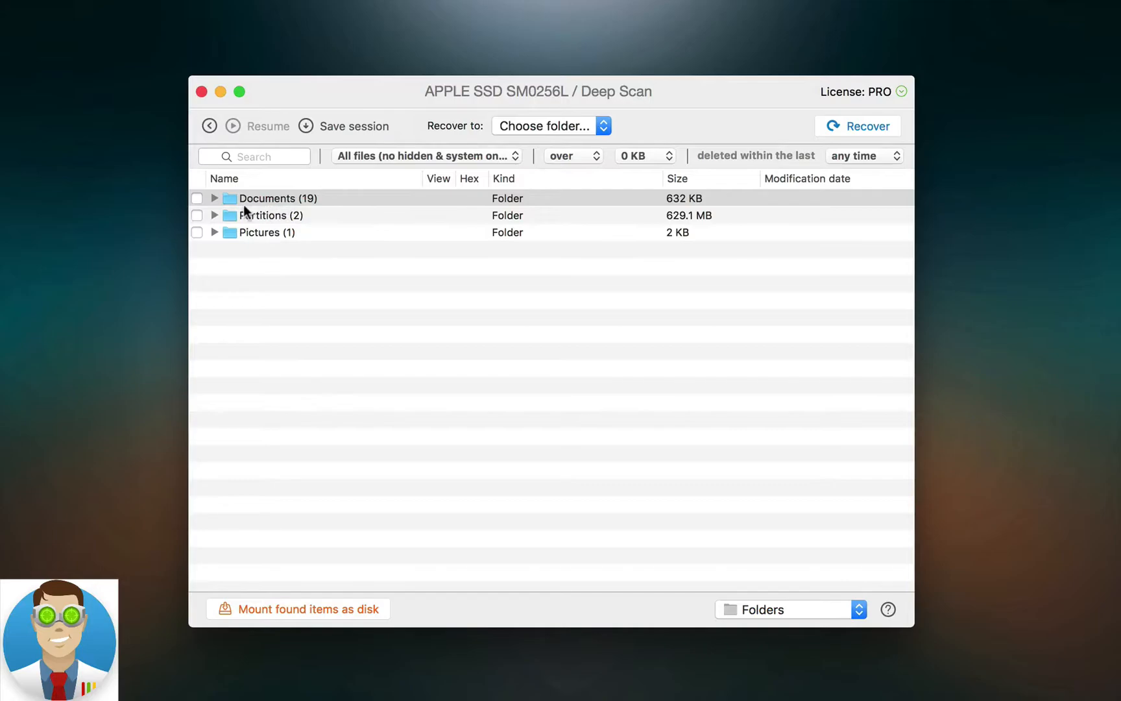
{"action": "mouse_move", "coordinate": [286, 248]}
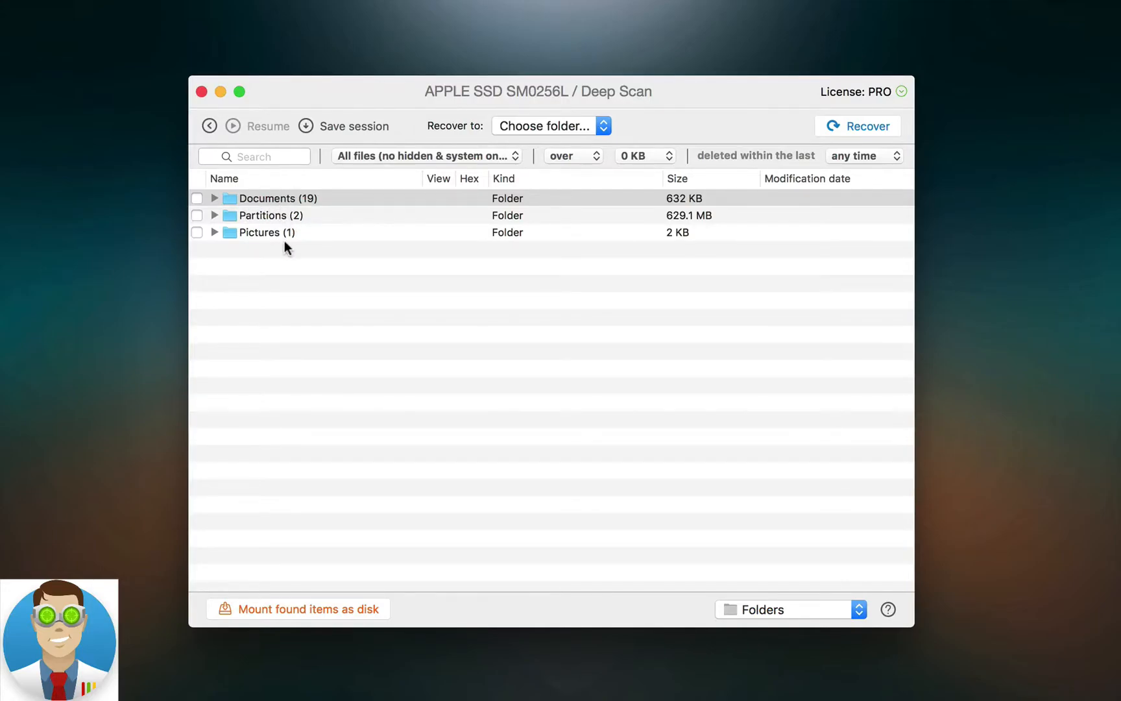
- Expand Pictures › png and Documents › plist to list the recovered PNG and plist files
{"action": "left_click", "coordinate": [214, 231]}
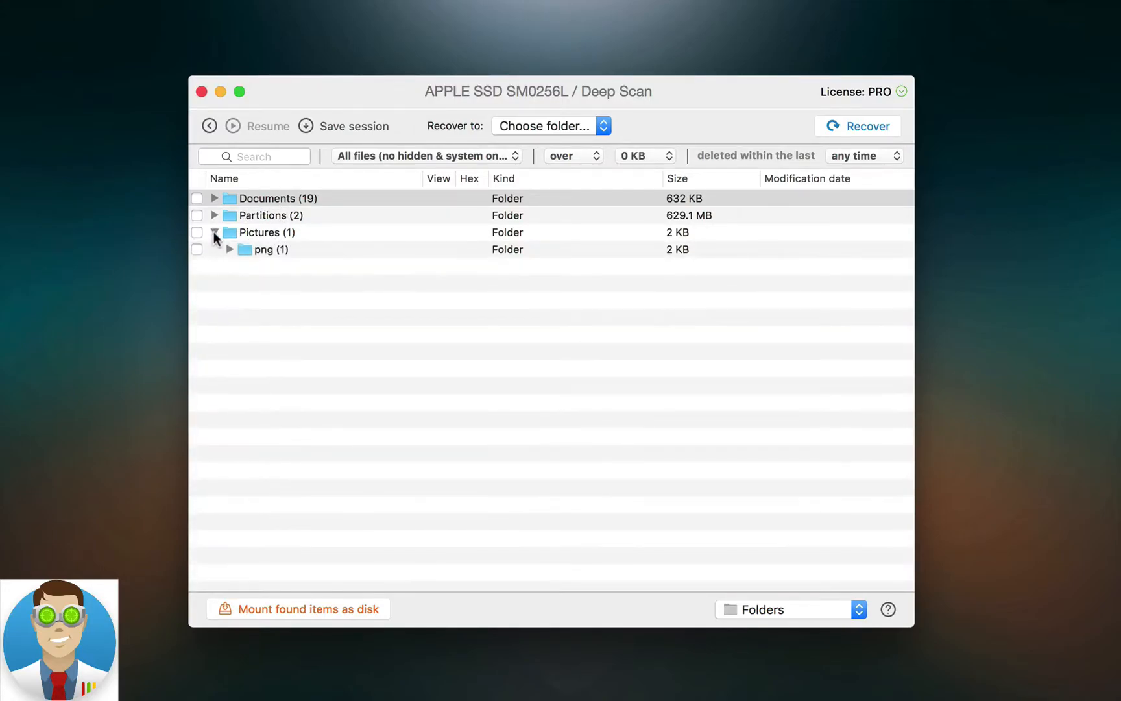
{"action": "left_click", "coordinate": [229, 249]}
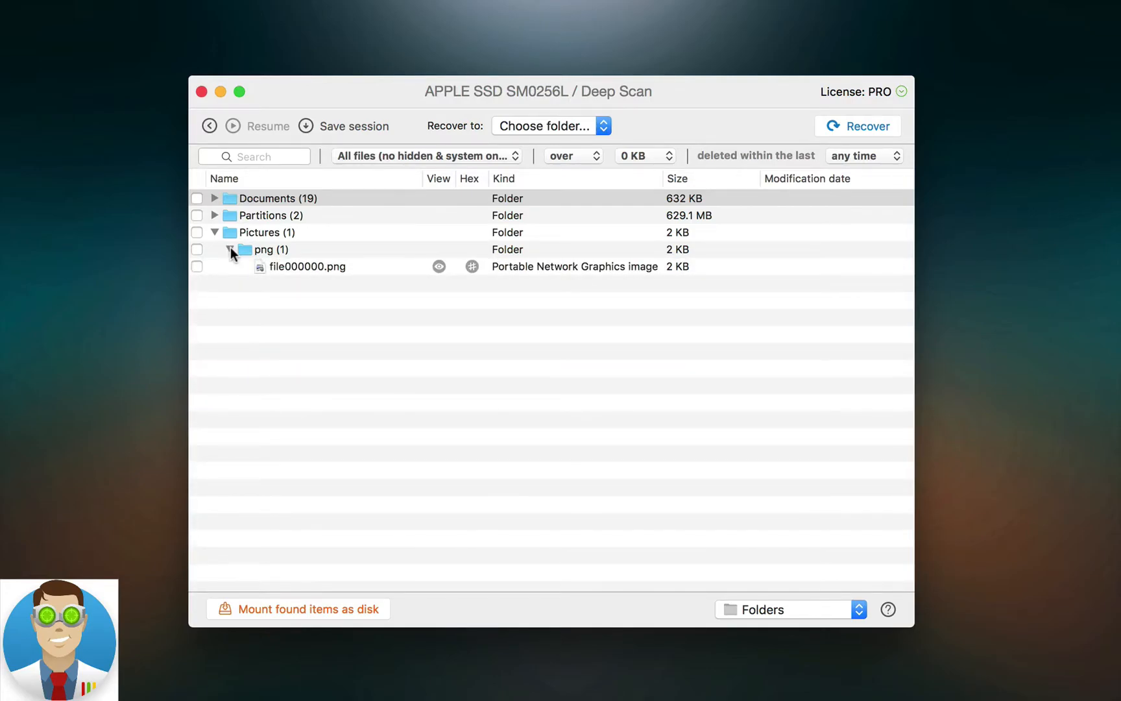
{"action": "left_click", "coordinate": [214, 198]}
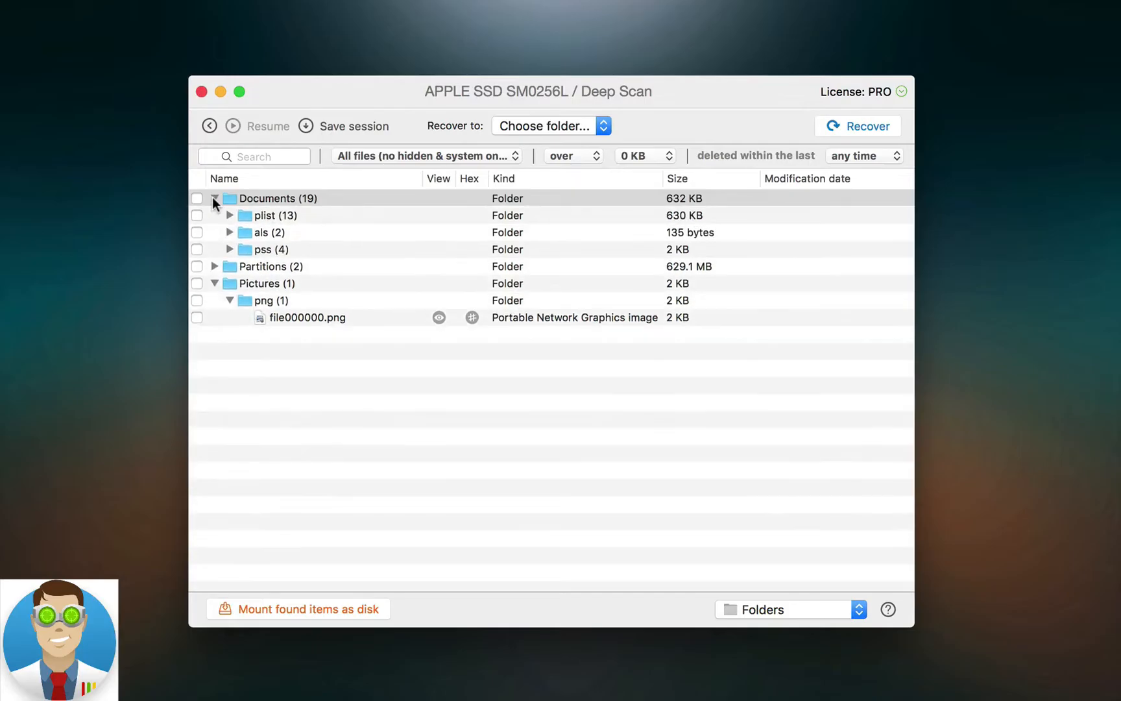
{"action": "mouse_move", "coordinate": [229, 219]}
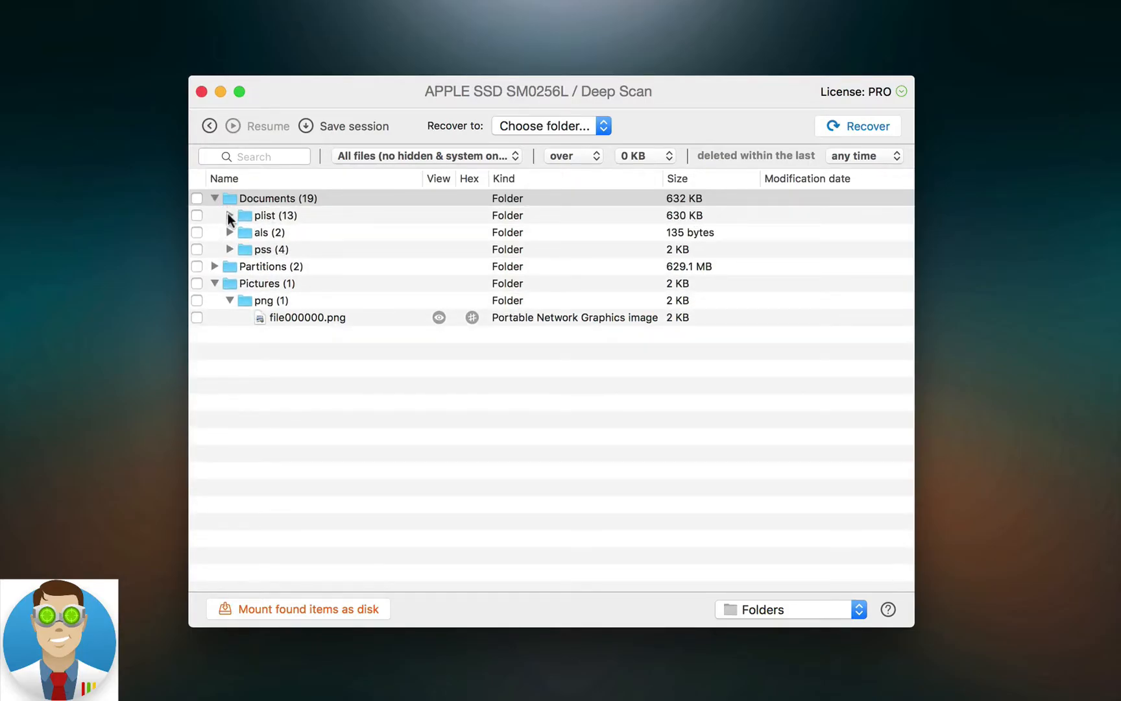
{"action": "left_click", "coordinate": [229, 215]}
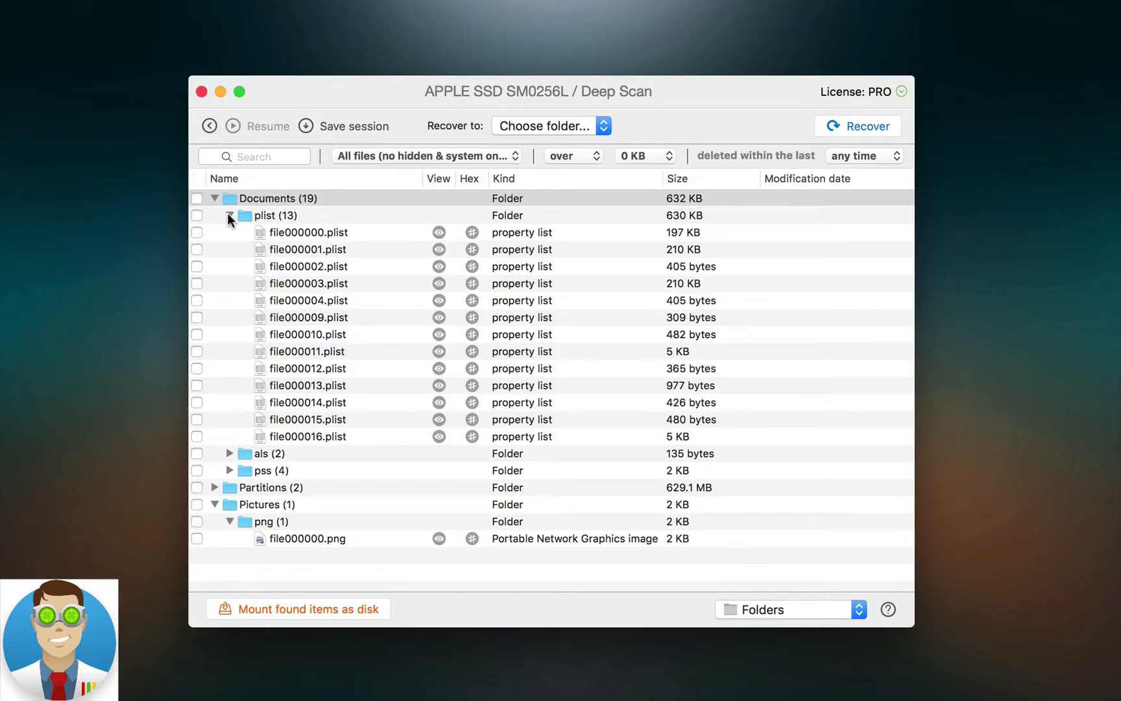
{"action": "mouse_move", "coordinate": [329, 189]}
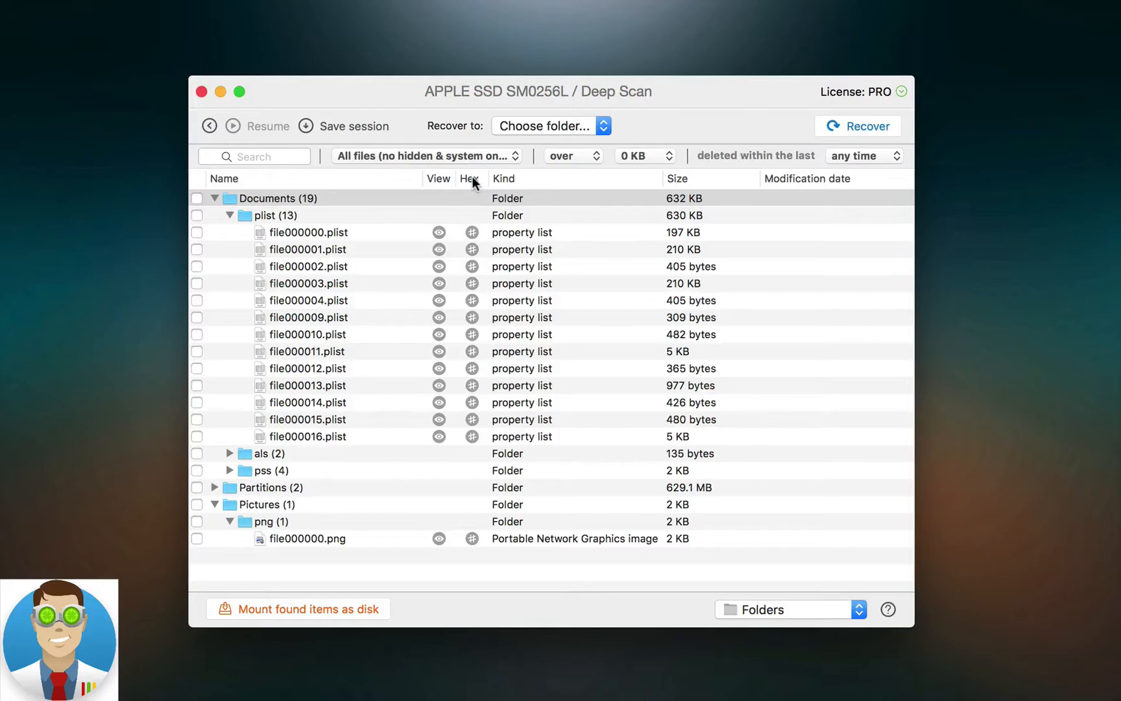
{"action": "mouse_move", "coordinate": [730, 179]}
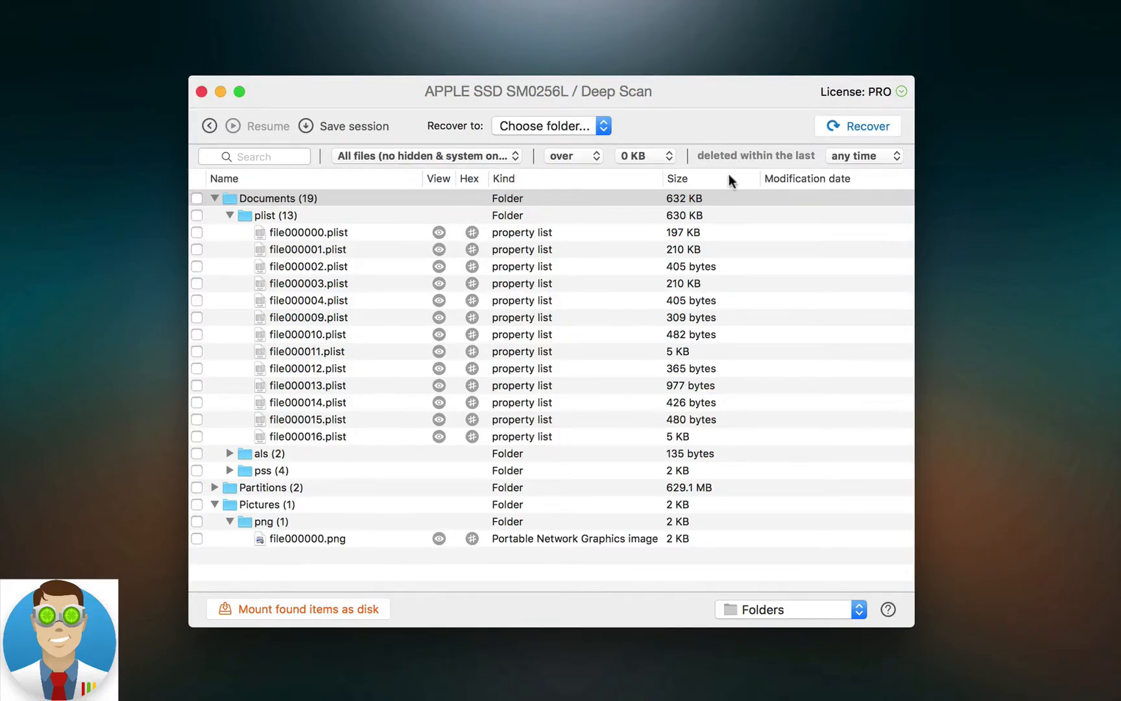
{"action": "mouse_move", "coordinate": [729, 207]}
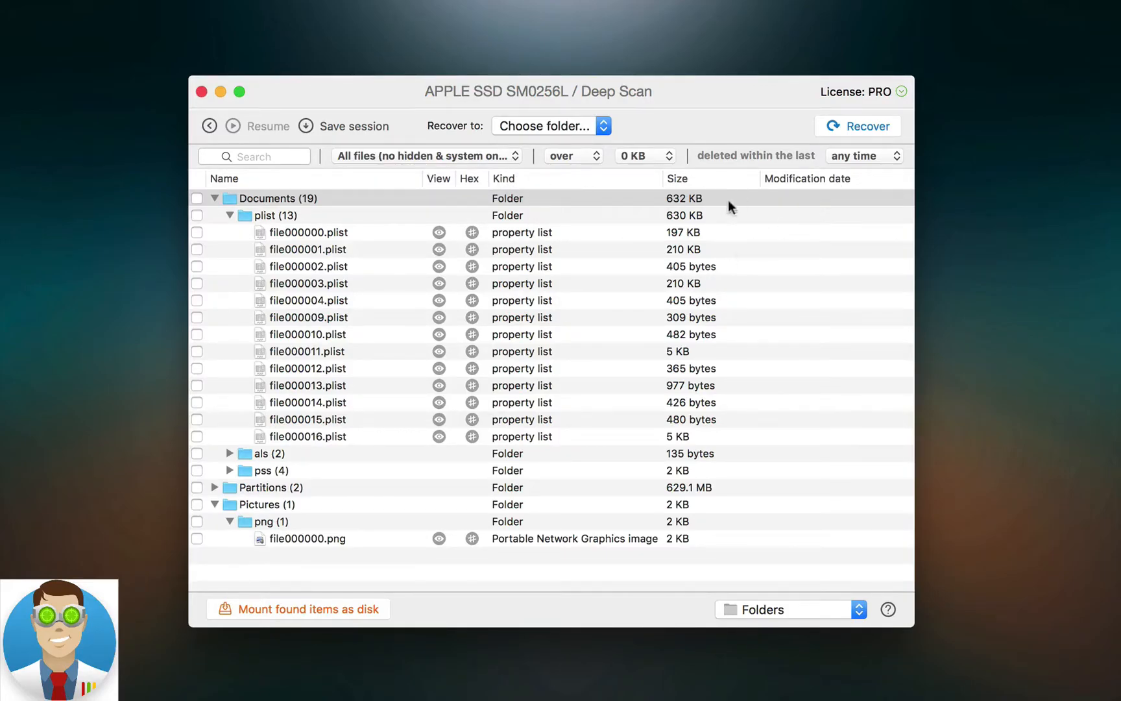
{"action": "mouse_move", "coordinate": [832, 313]}
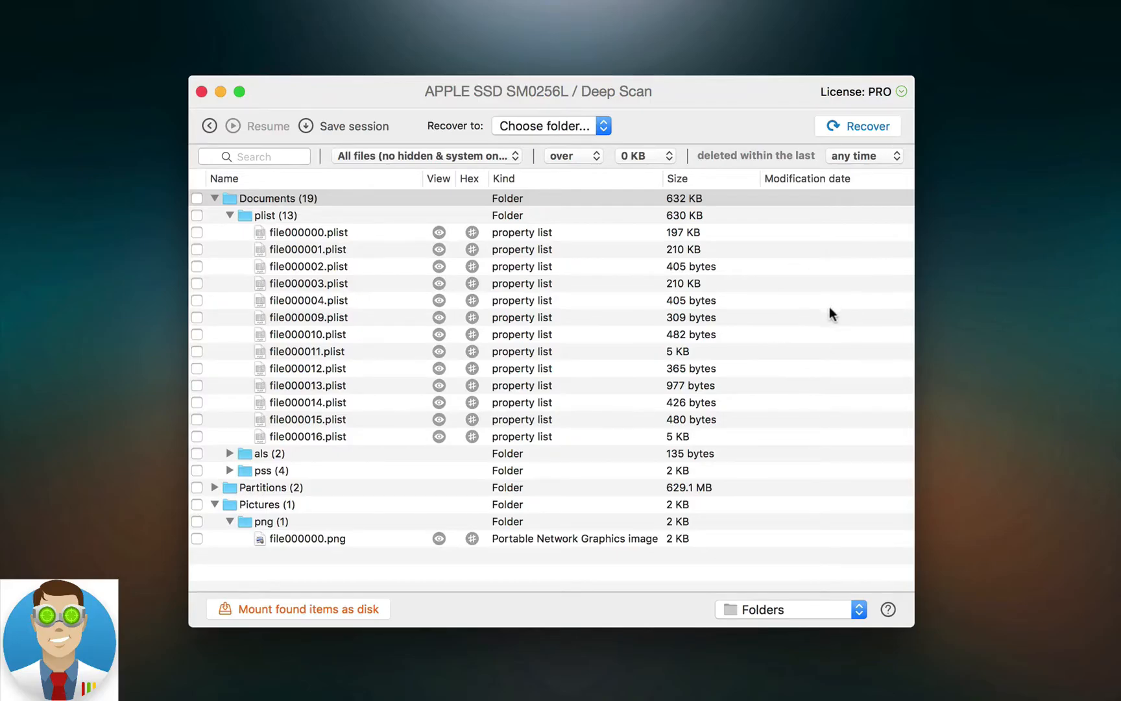
{"action": "mouse_move", "coordinate": [785, 618]}
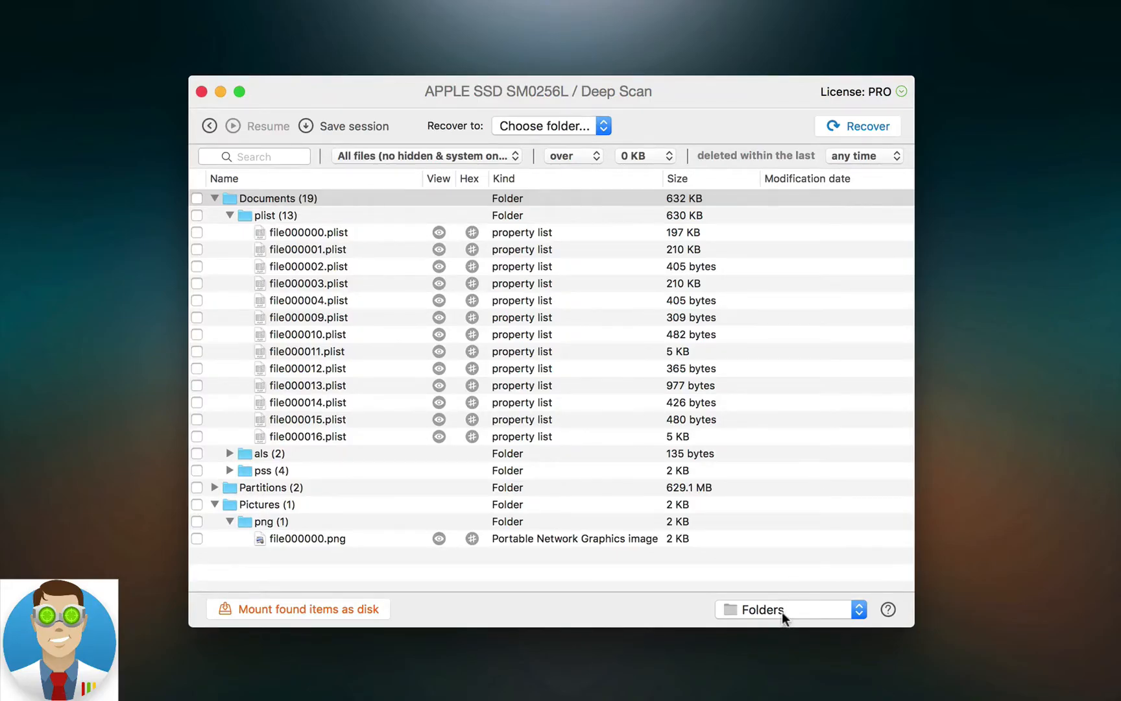
- Switch the results view mode to Files for a flat list with paths
{"action": "left_click", "coordinate": [790, 609]}
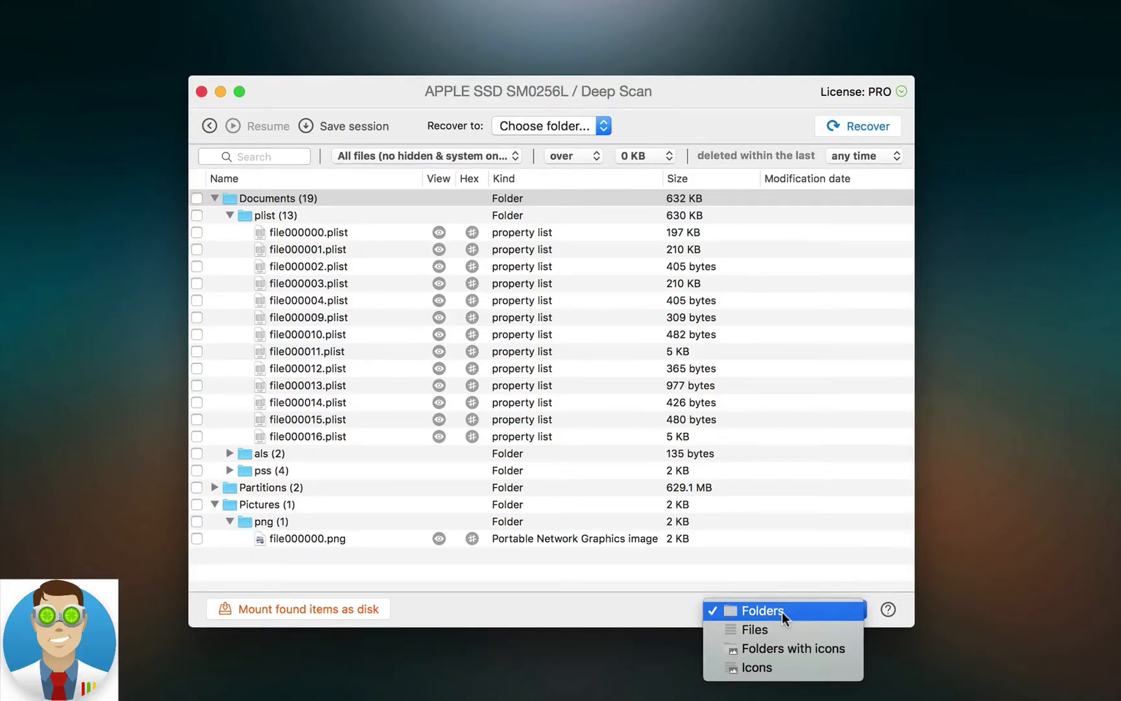
{"action": "mouse_move", "coordinate": [754, 630]}
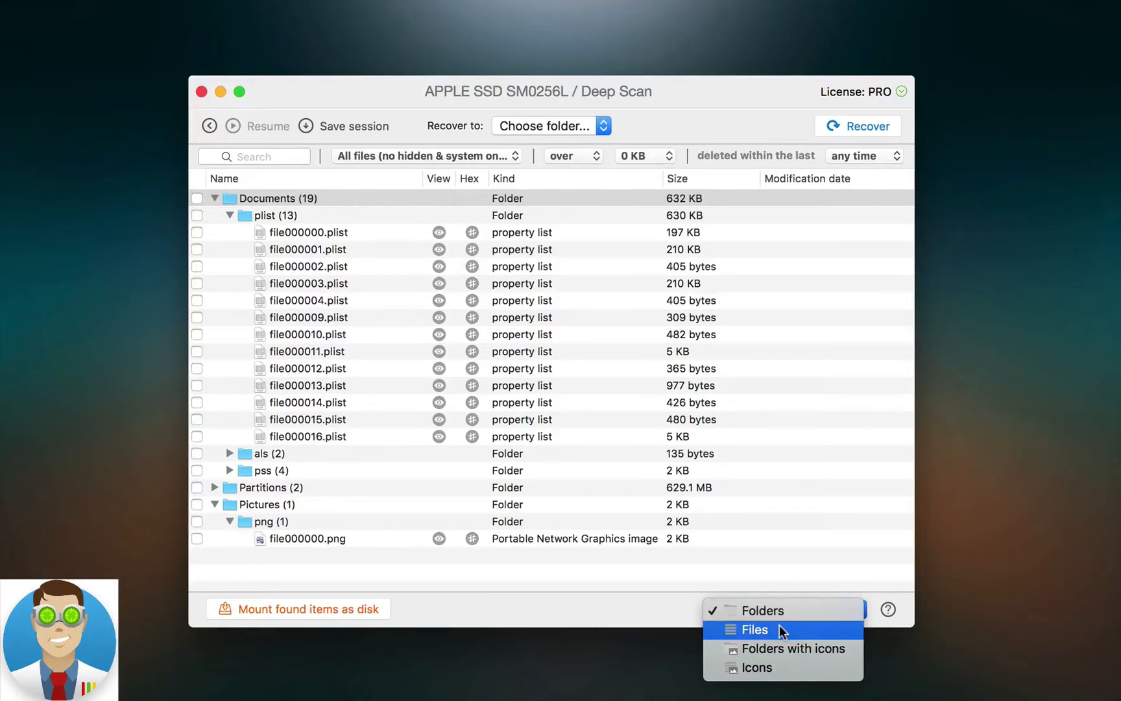
{"action": "left_click", "coordinate": [756, 629]}
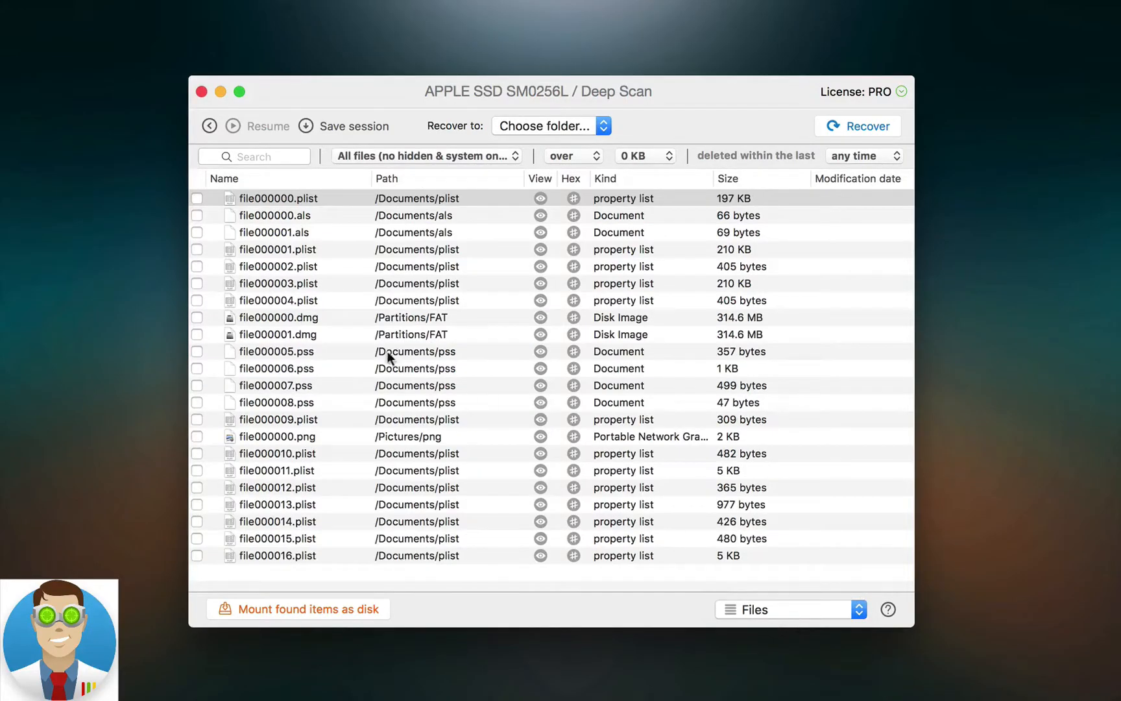
{"action": "mouse_move", "coordinate": [377, 372]}
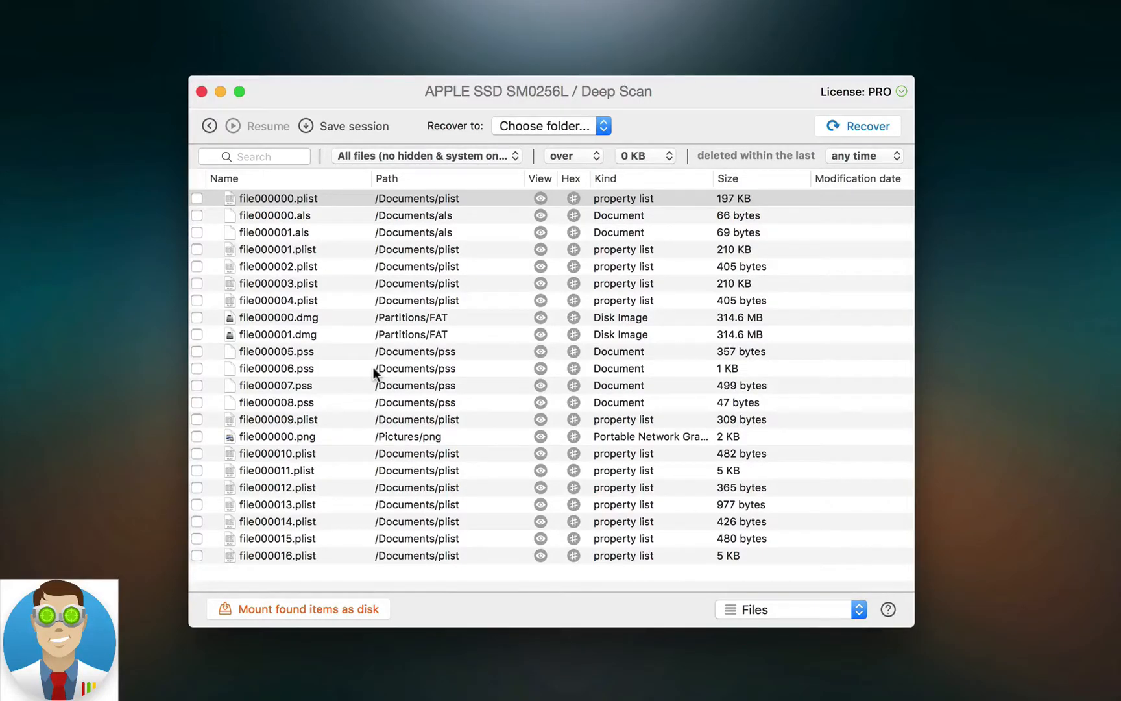
{"action": "mouse_move", "coordinate": [586, 448]}
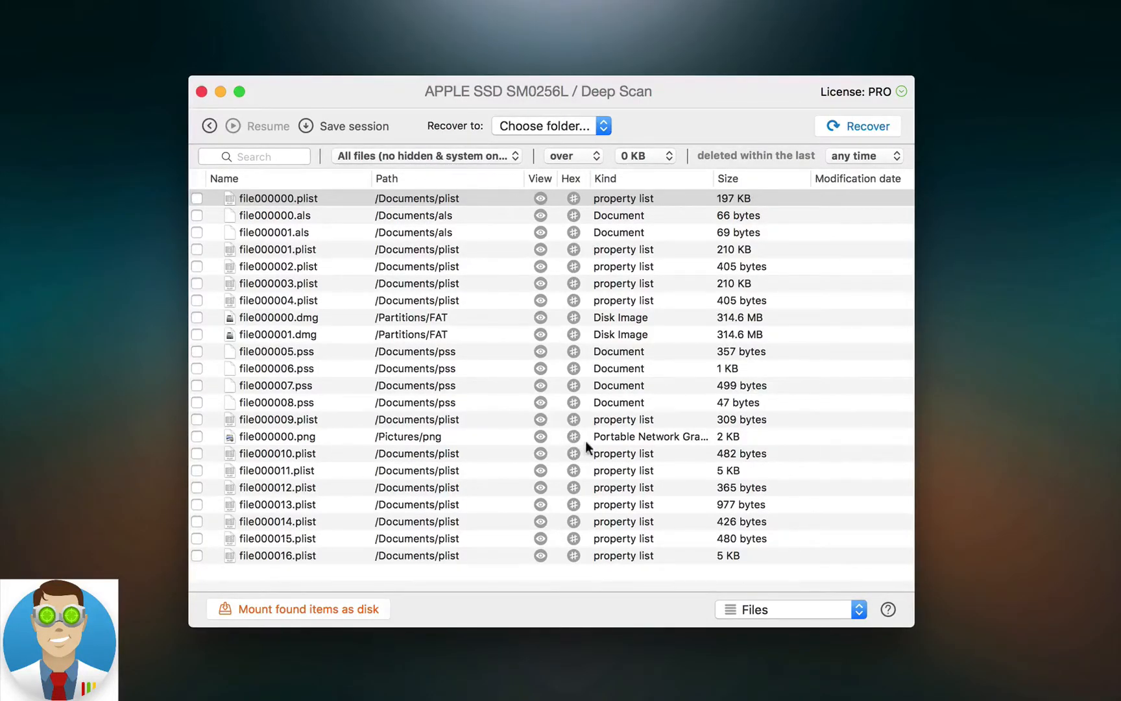
{"action": "mouse_move", "coordinate": [404, 468]}
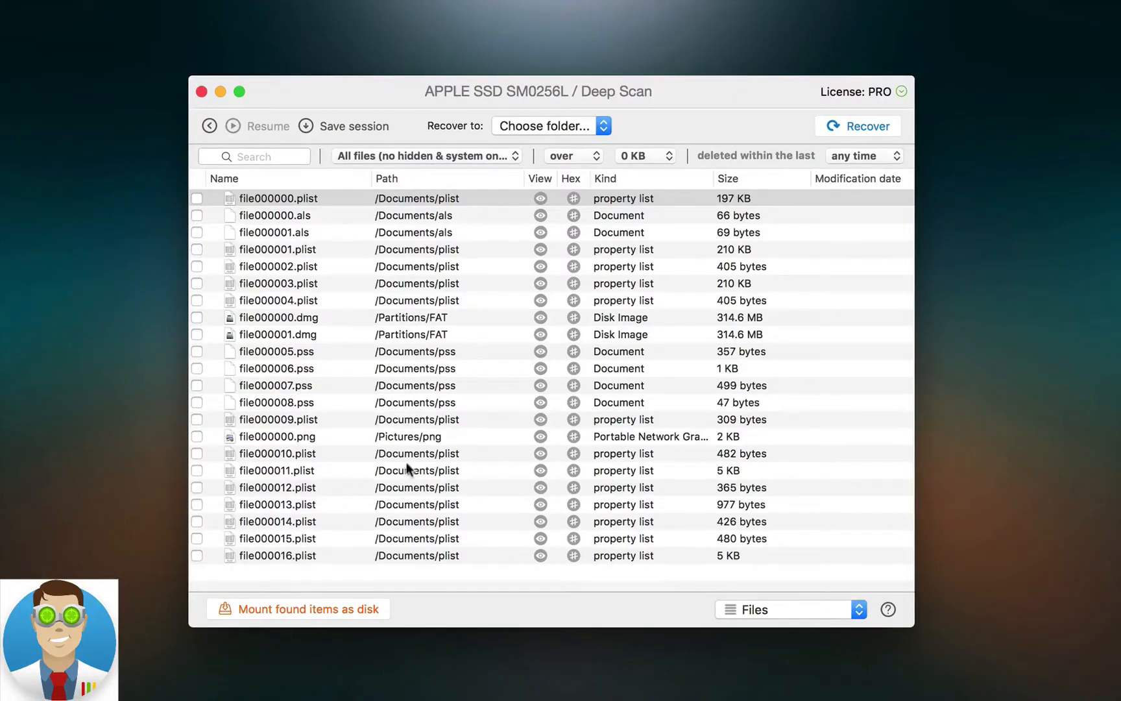
{"action": "mouse_move", "coordinate": [428, 281]}
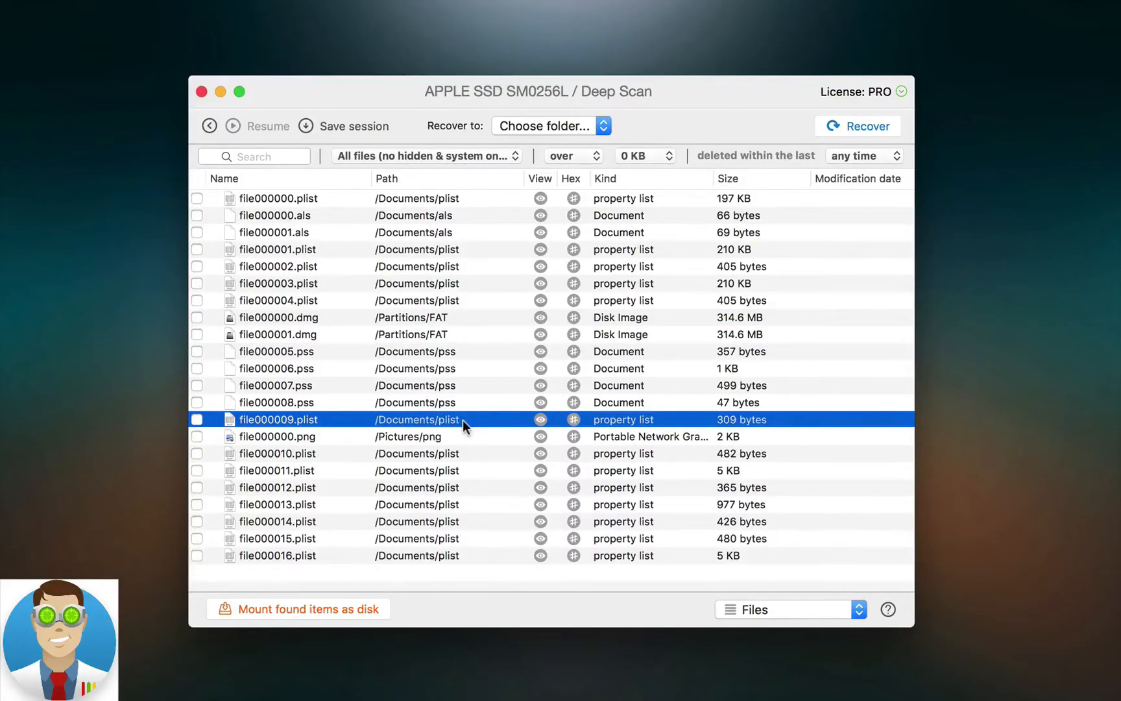
{"action": "mouse_move", "coordinate": [728, 582]}
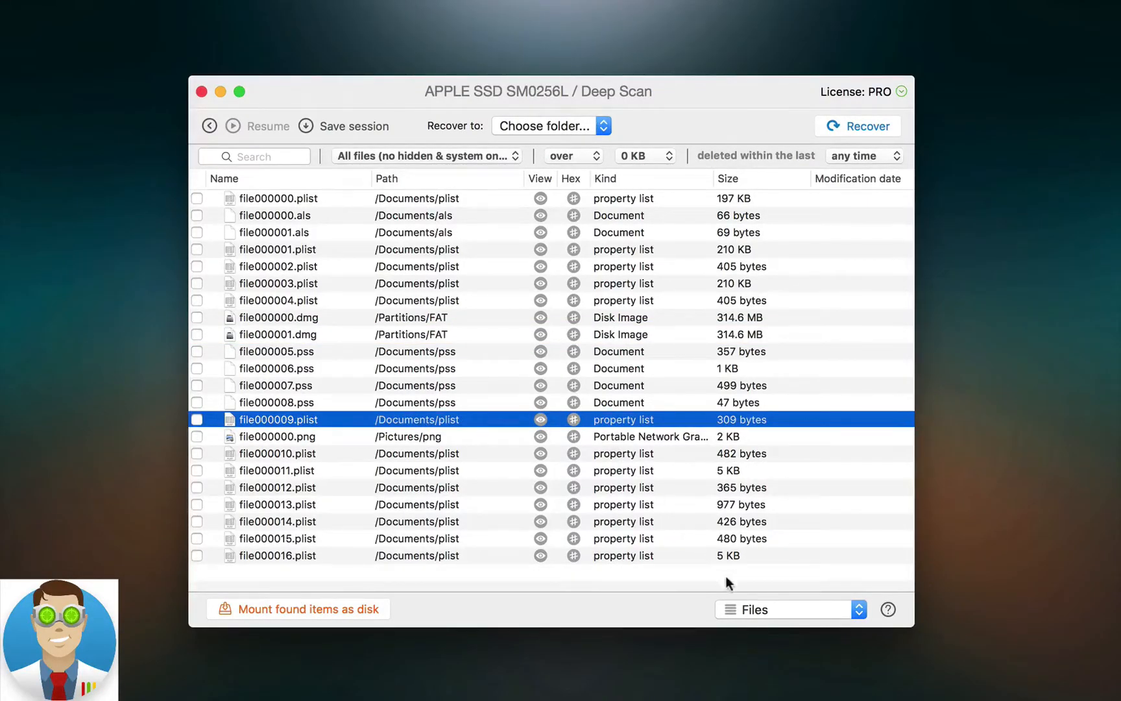
- Review the flat Files list, then open the view-mode popup menu
{"action": "left_click", "coordinate": [789, 610]}
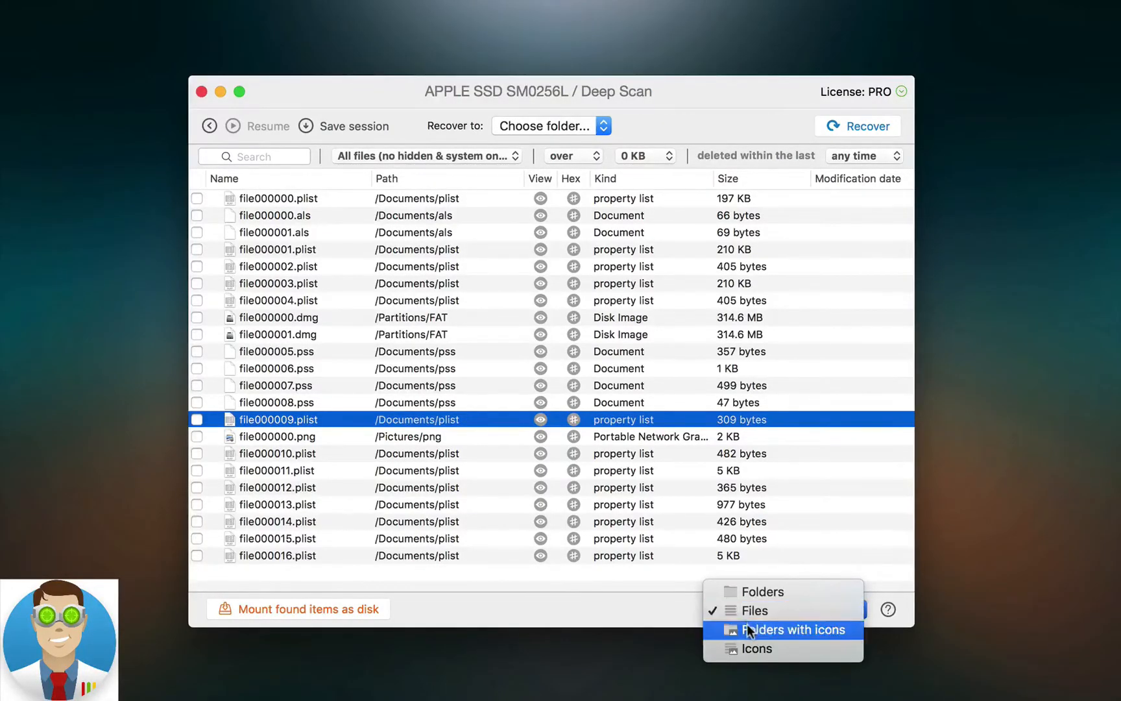
- Switch to Folders with icons and browse from the root into Documents › plist
{"action": "left_click", "coordinate": [790, 629]}
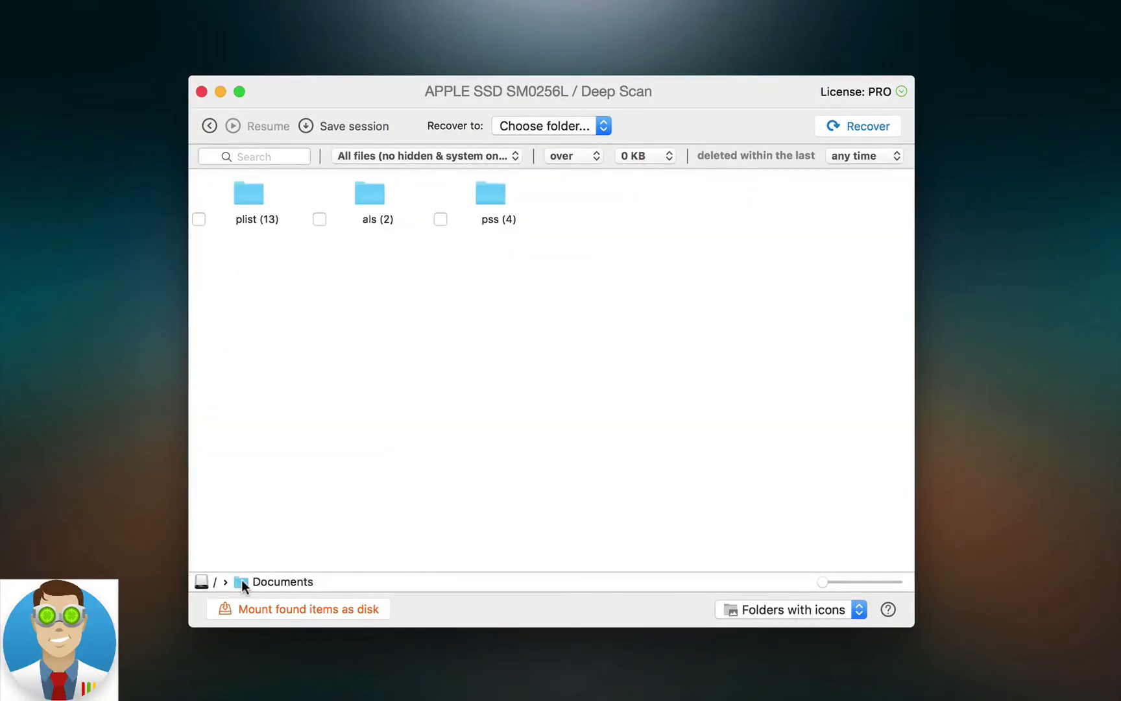
{"action": "mouse_move", "coordinate": [203, 582]}
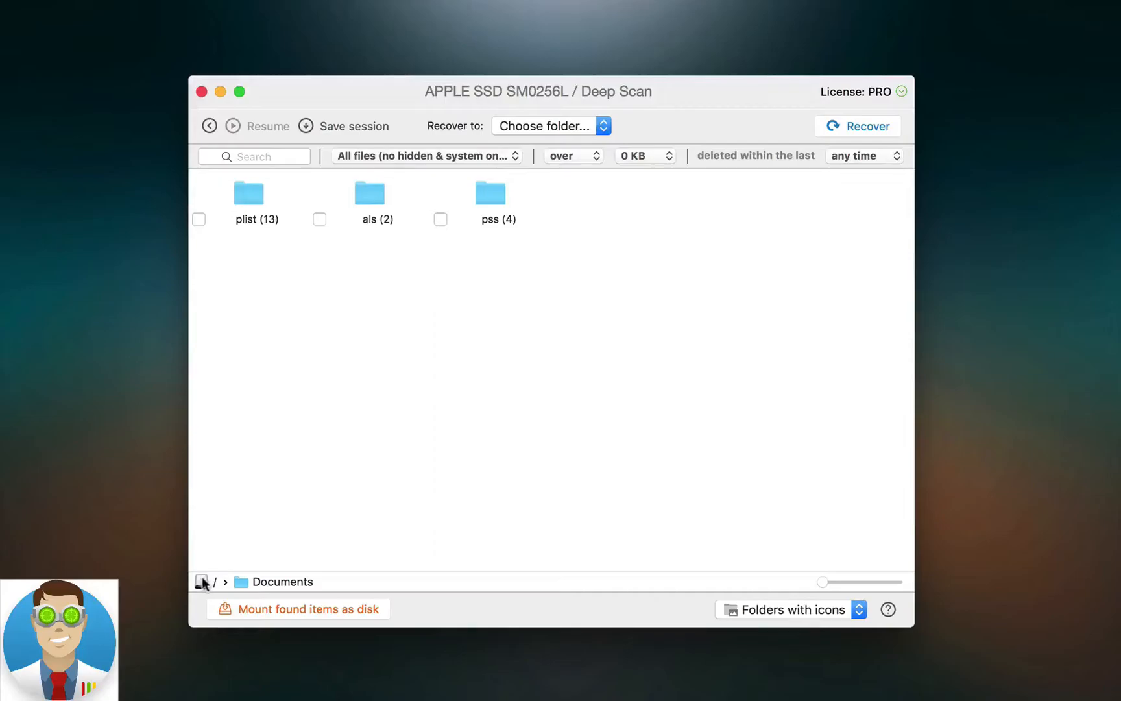
{"action": "left_click", "coordinate": [202, 581]}
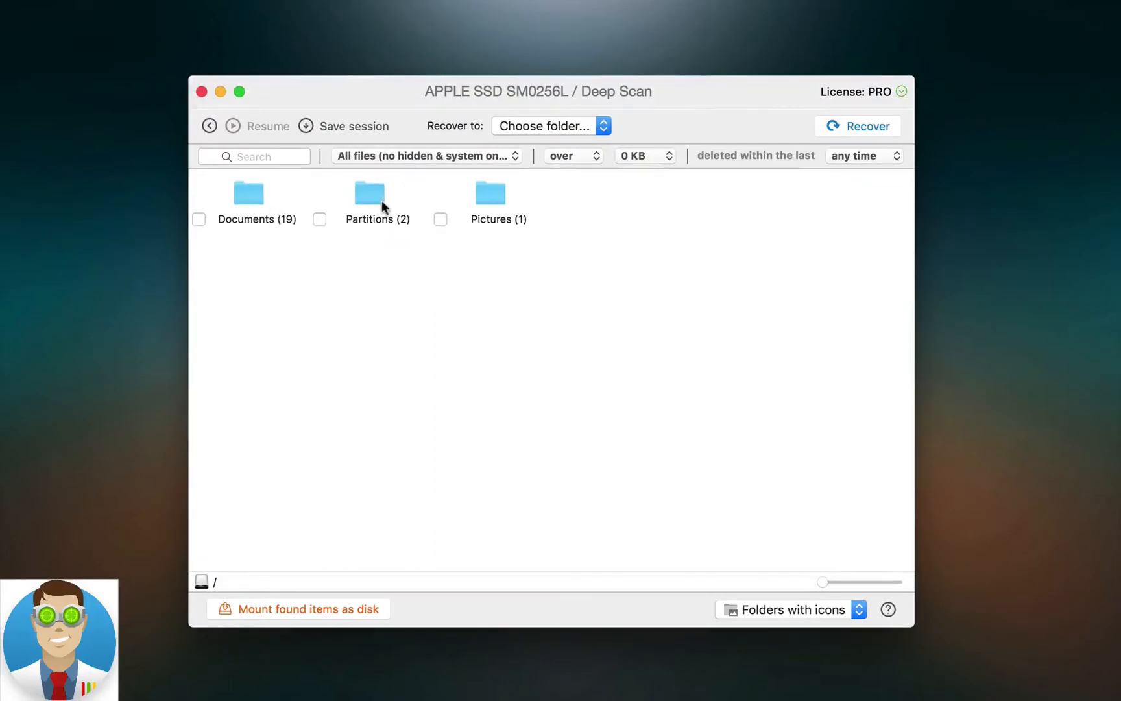
{"action": "mouse_move", "coordinate": [250, 201]}
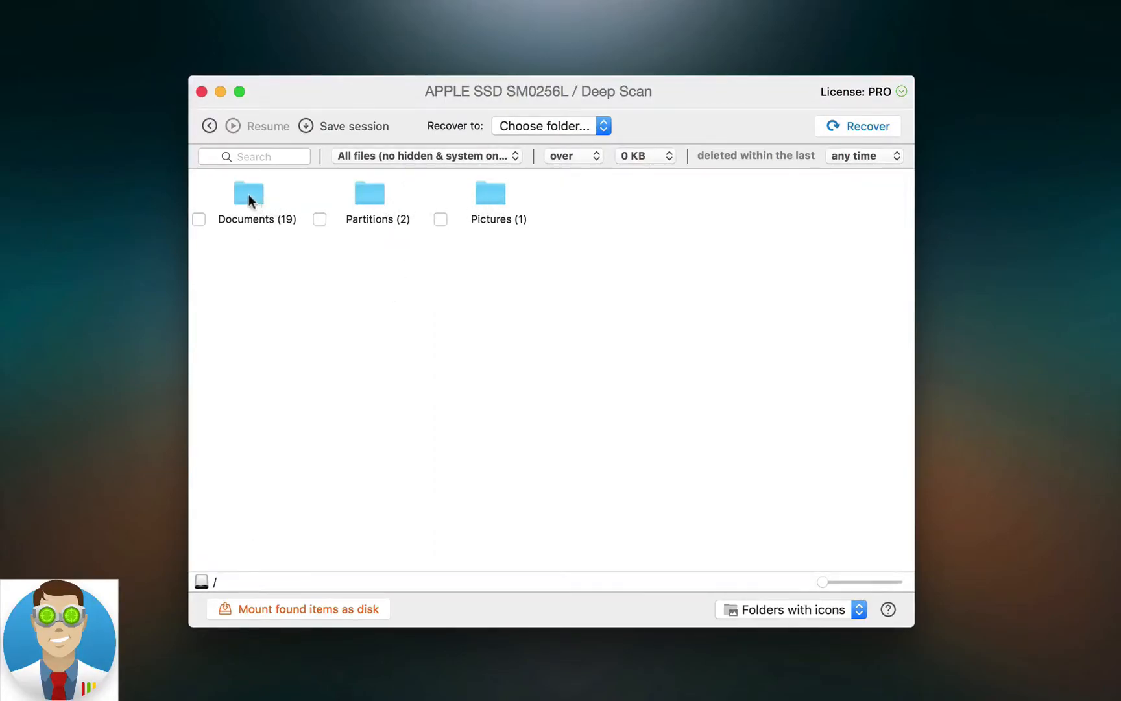
{"action": "double_click", "coordinate": [247, 194]}
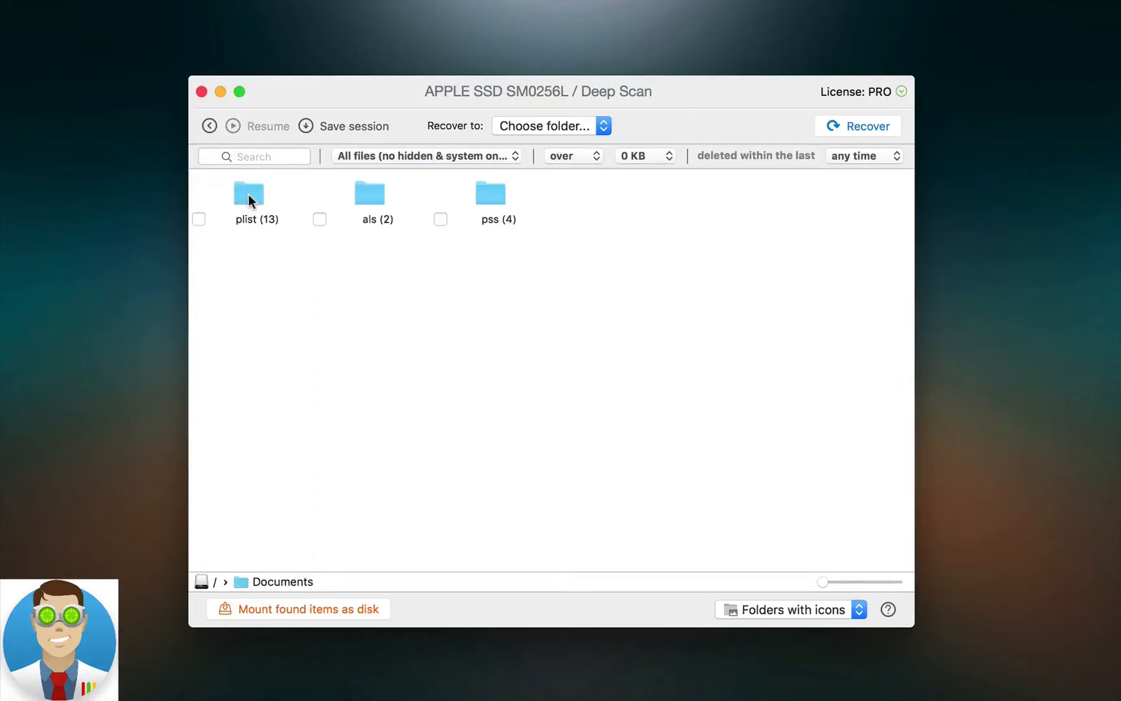
{"action": "mouse_move", "coordinate": [248, 193]}
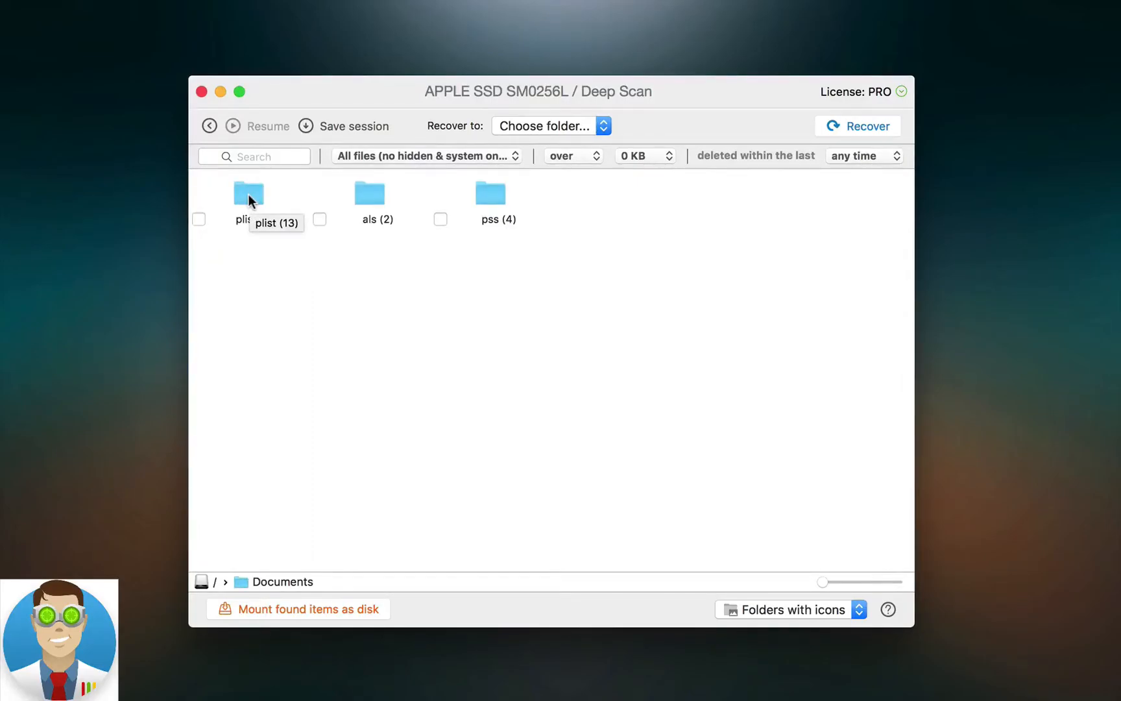
{"action": "double_click", "coordinate": [248, 194]}
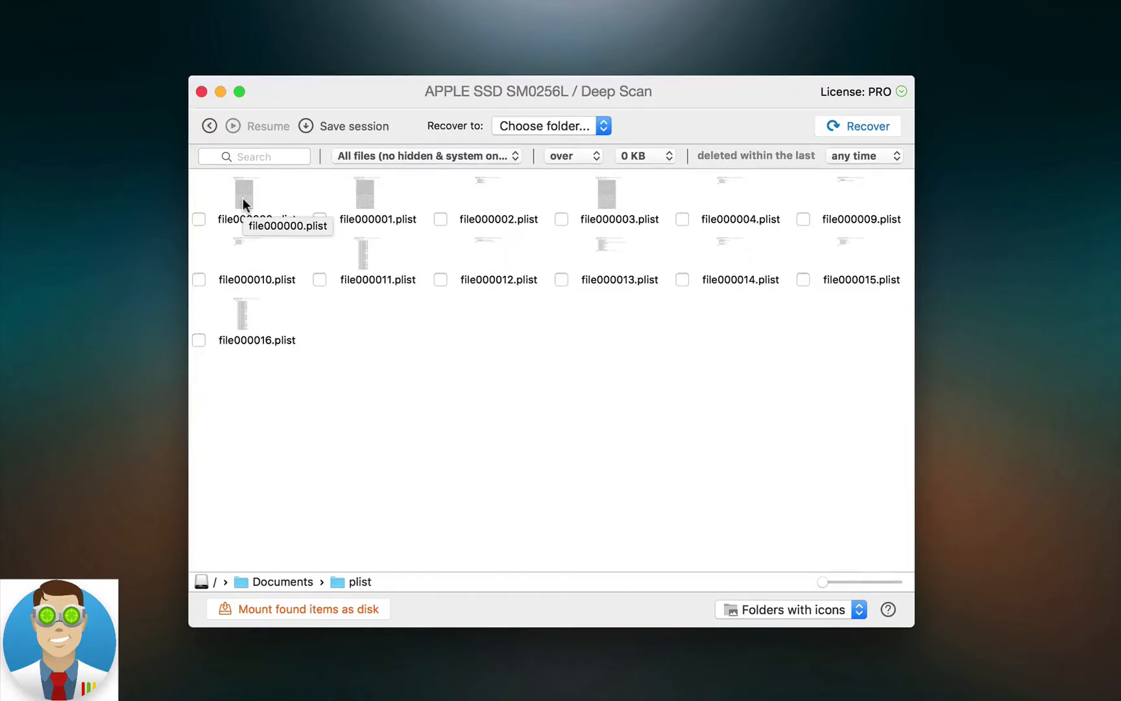
- Select file000000.plist, another plist file and file000013.plist to preview them
{"action": "left_click", "coordinate": [244, 194]}
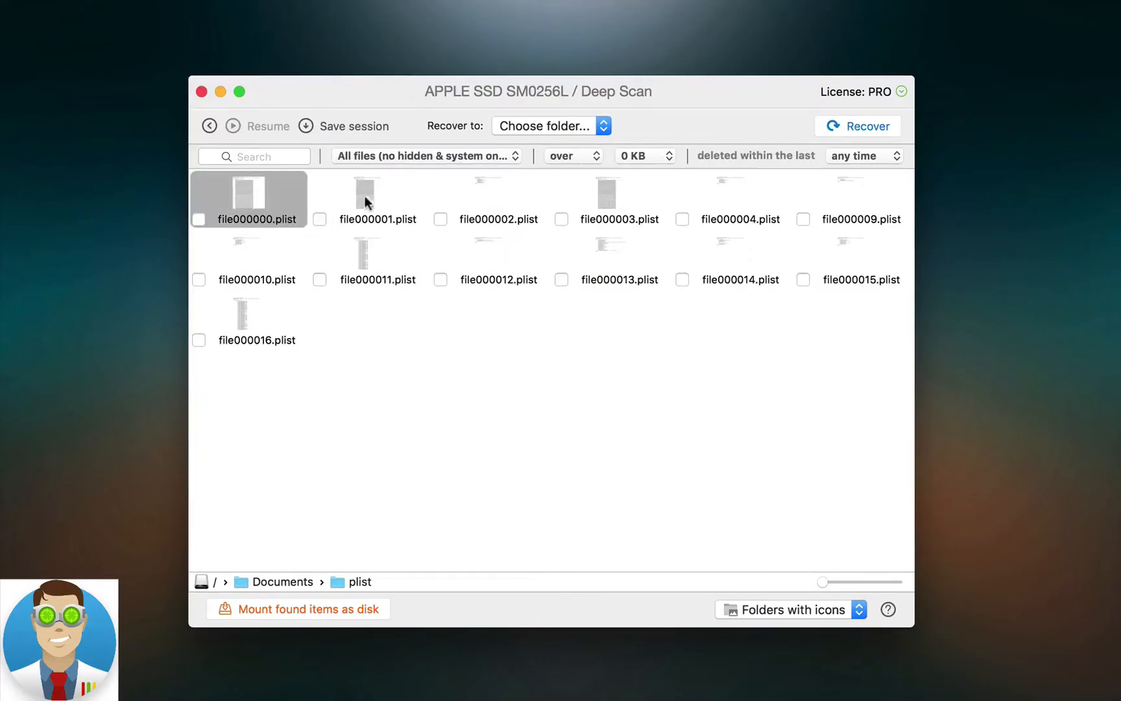
{"action": "left_click", "coordinate": [370, 259]}
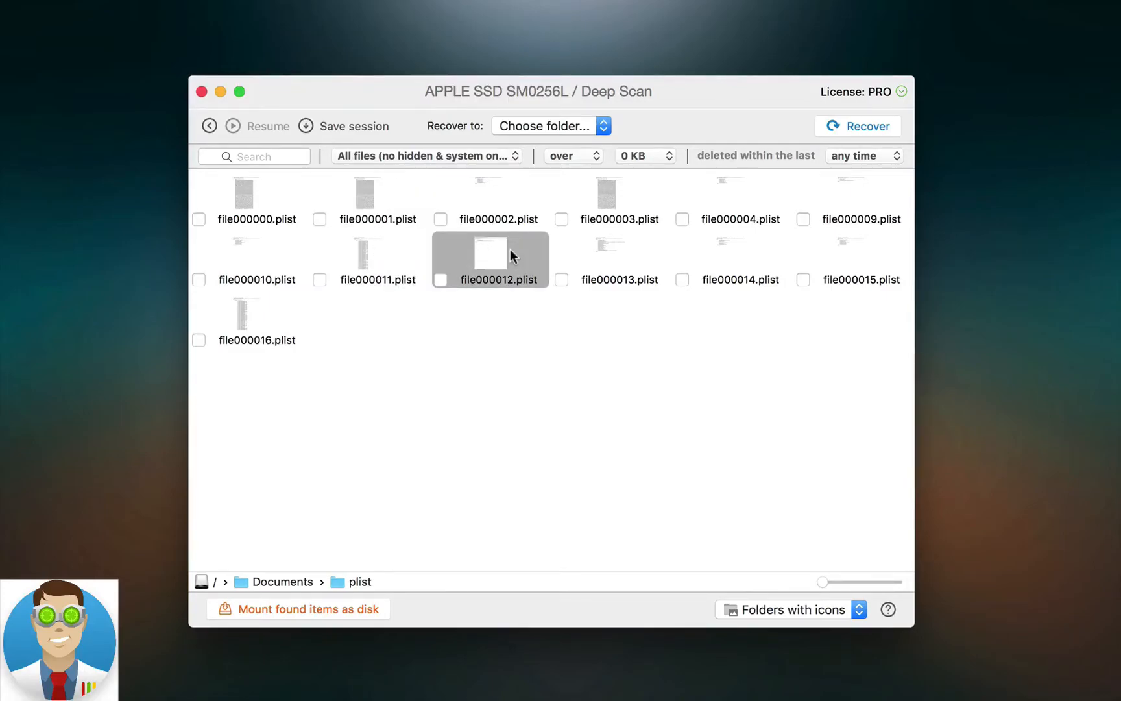
{"action": "left_click", "coordinate": [610, 259]}
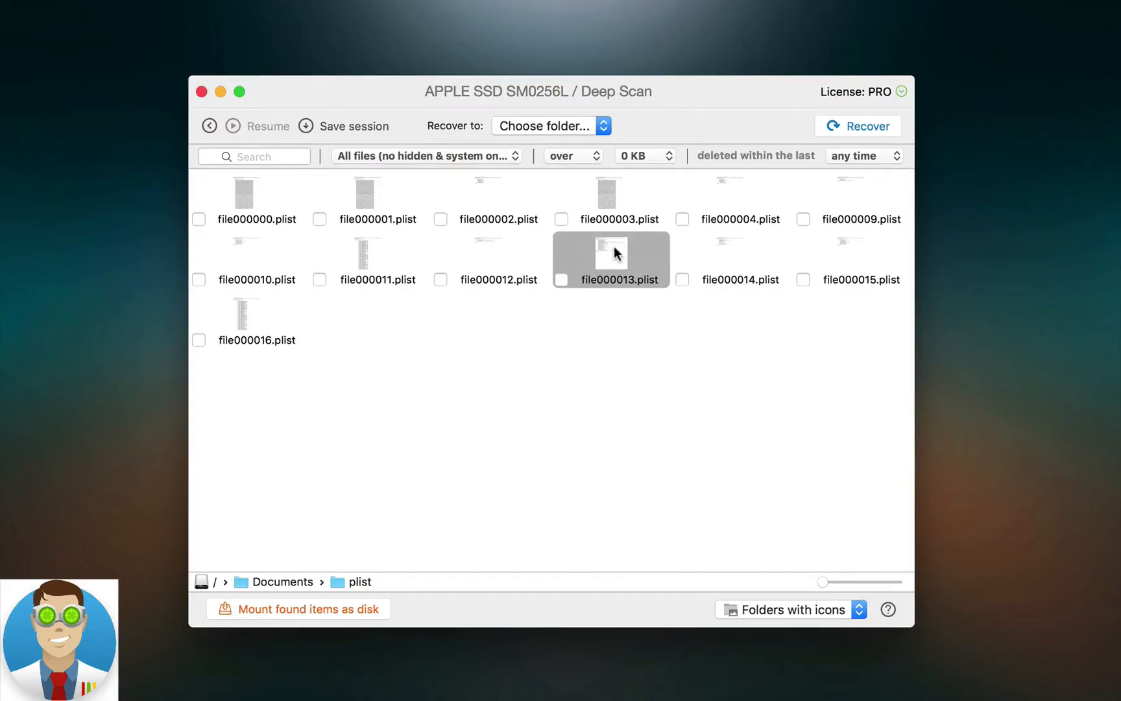
{"action": "mouse_move", "coordinate": [577, 366]}
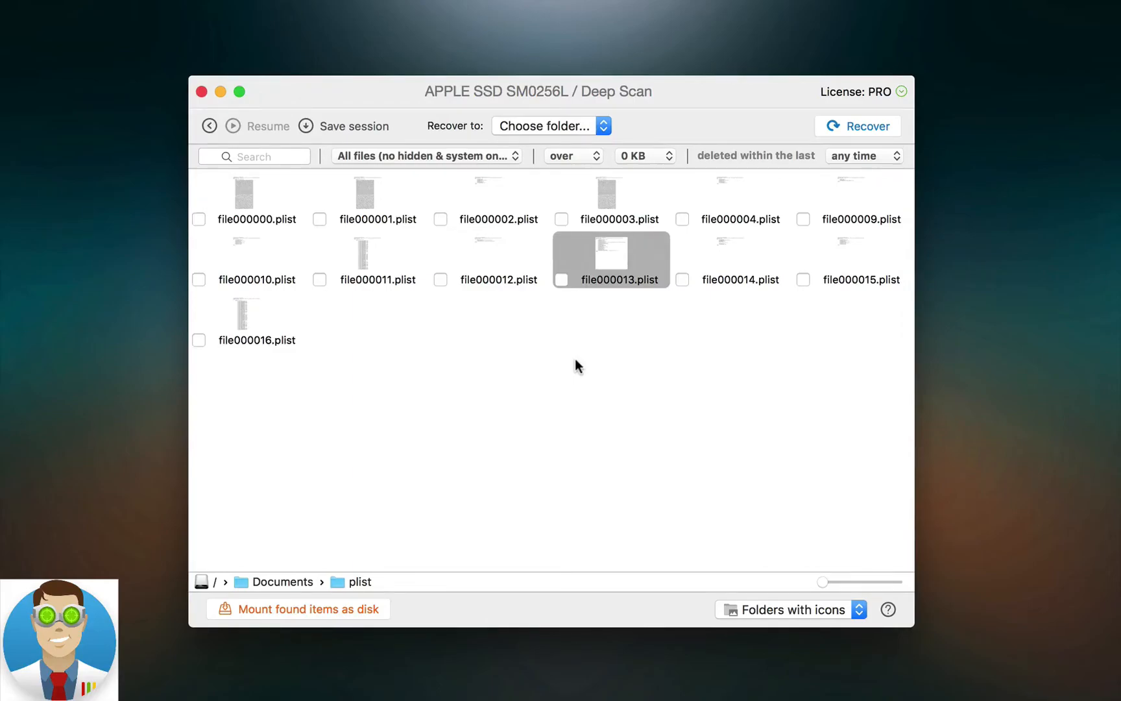
{"action": "mouse_move", "coordinate": [492, 584]}
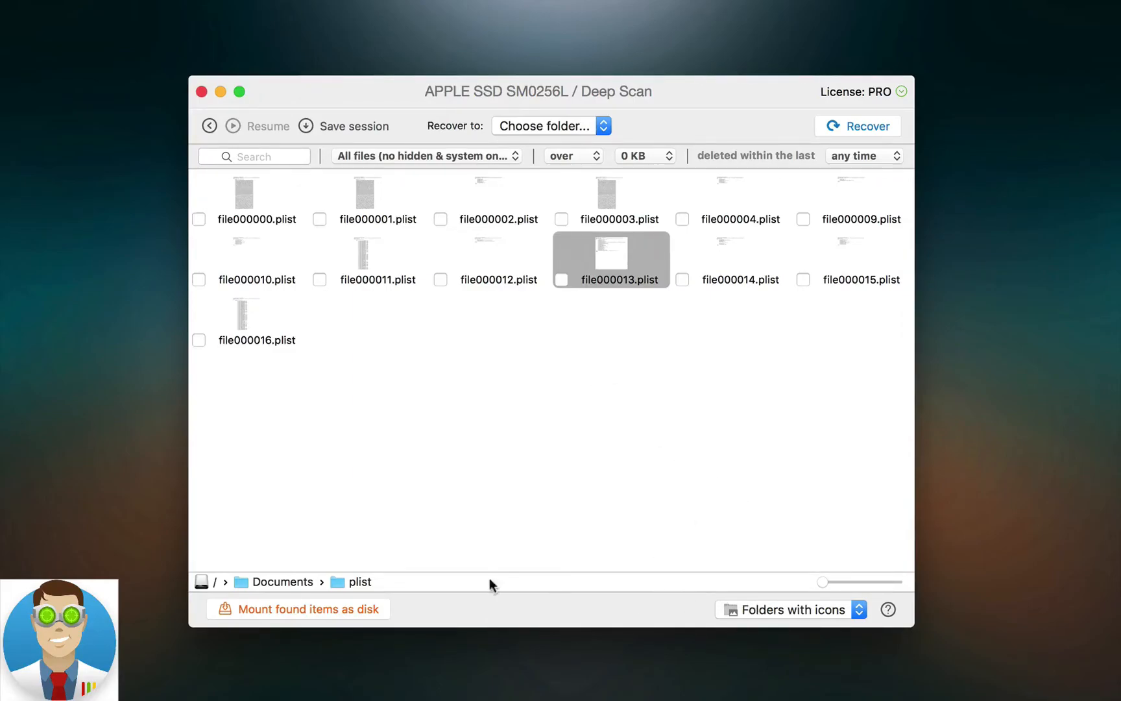
{"action": "mouse_move", "coordinate": [229, 608]}
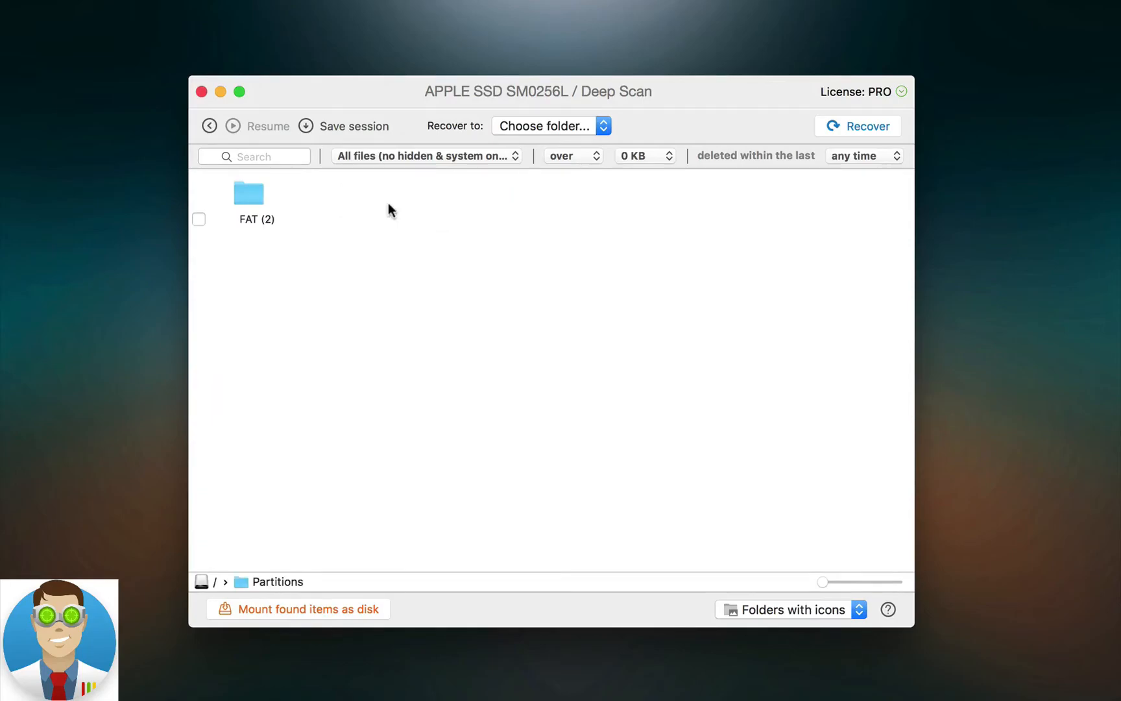
- Browse into Pictures › png to show file000000.png
{"action": "double_click", "coordinate": [248, 194]}
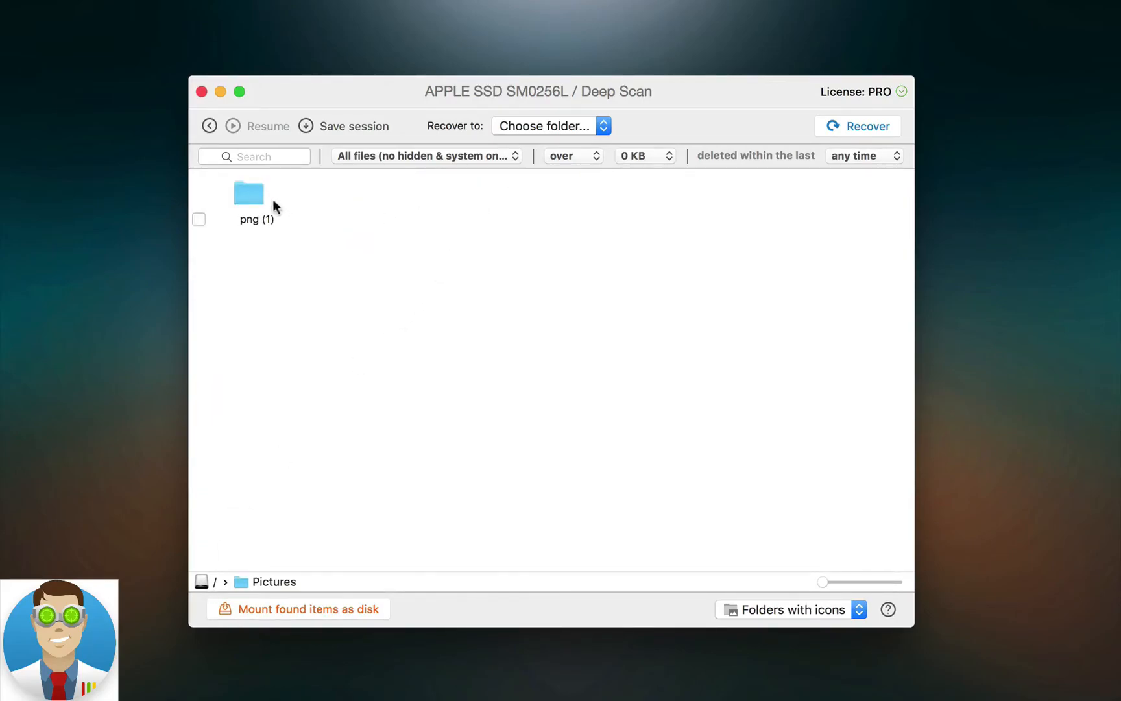
{"action": "double_click", "coordinate": [247, 196]}
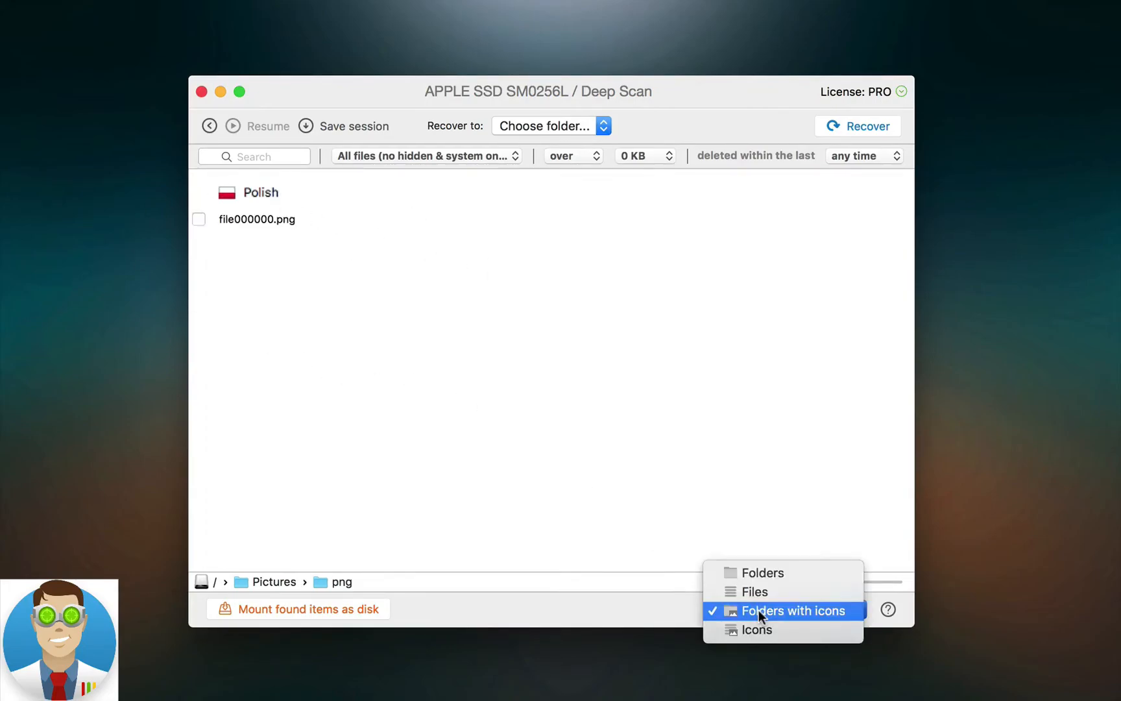
{"action": "mouse_move", "coordinate": [758, 629]}
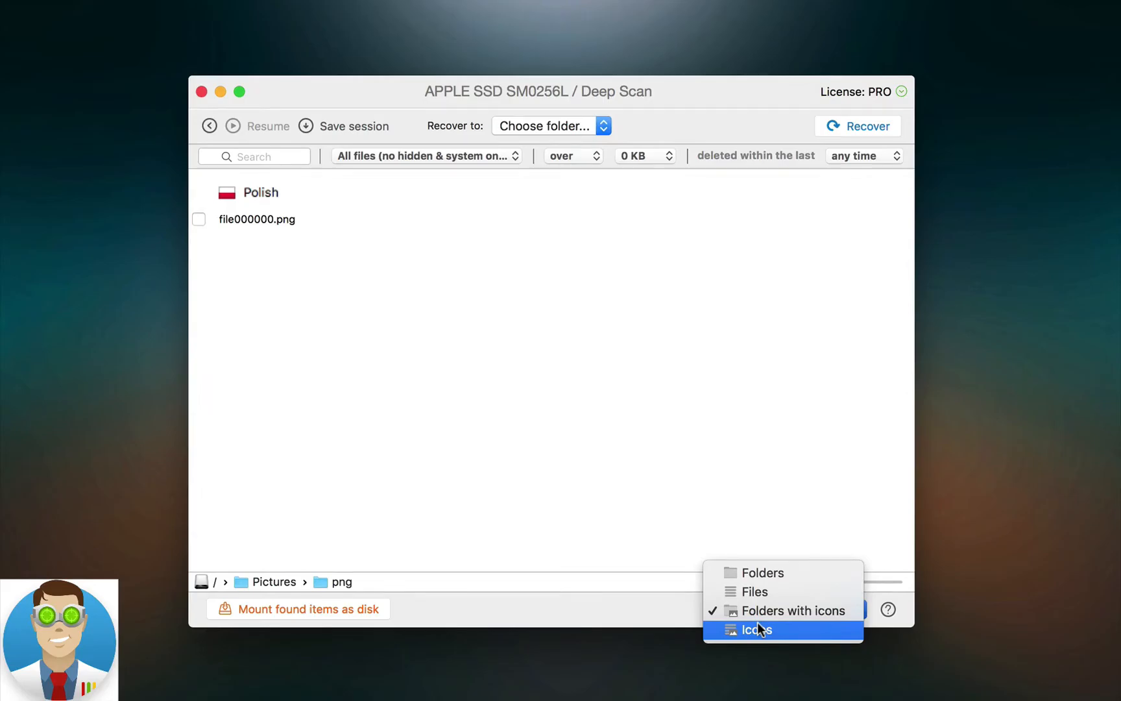
- Switch to Icons view, select file000016.plist and file000015.plist, then choose Recover
{"action": "left_click", "coordinate": [756, 629]}
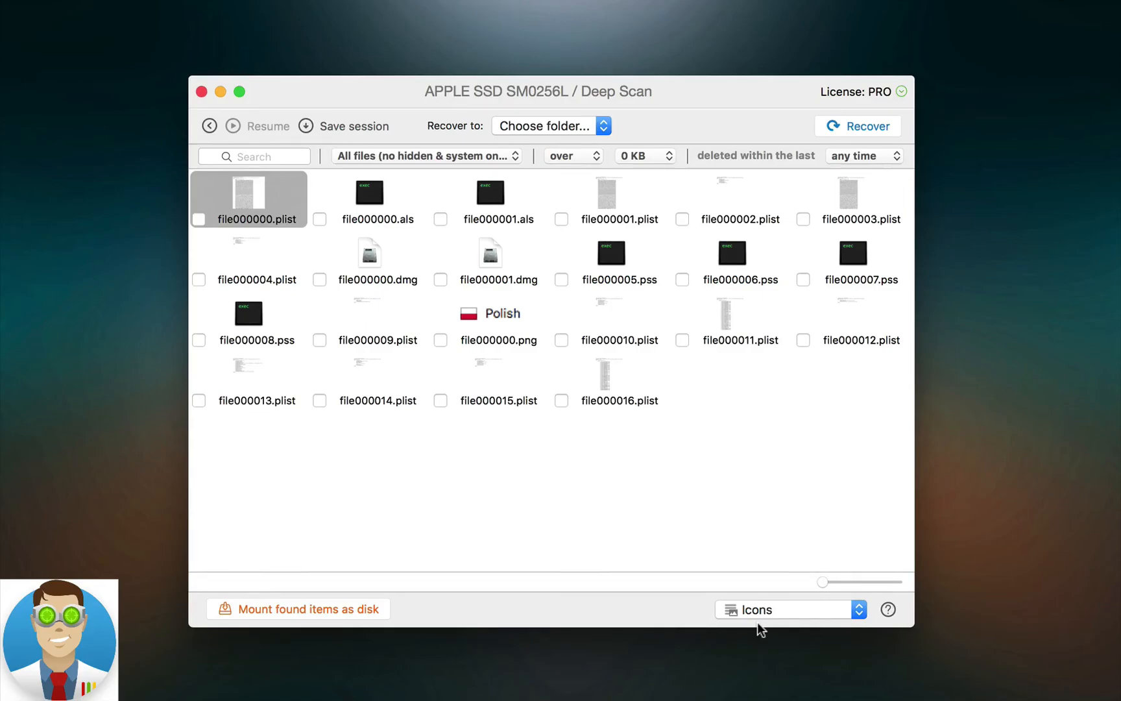
{"action": "left_click", "coordinate": [610, 379]}
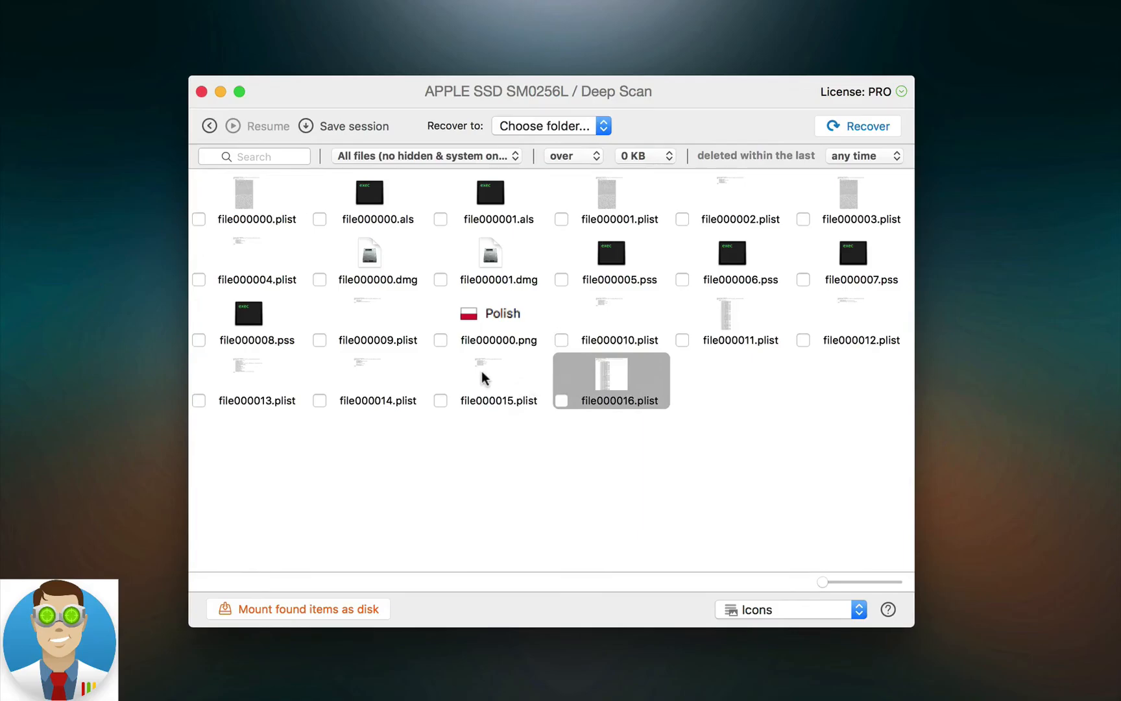
{"action": "left_click", "coordinate": [490, 375]}
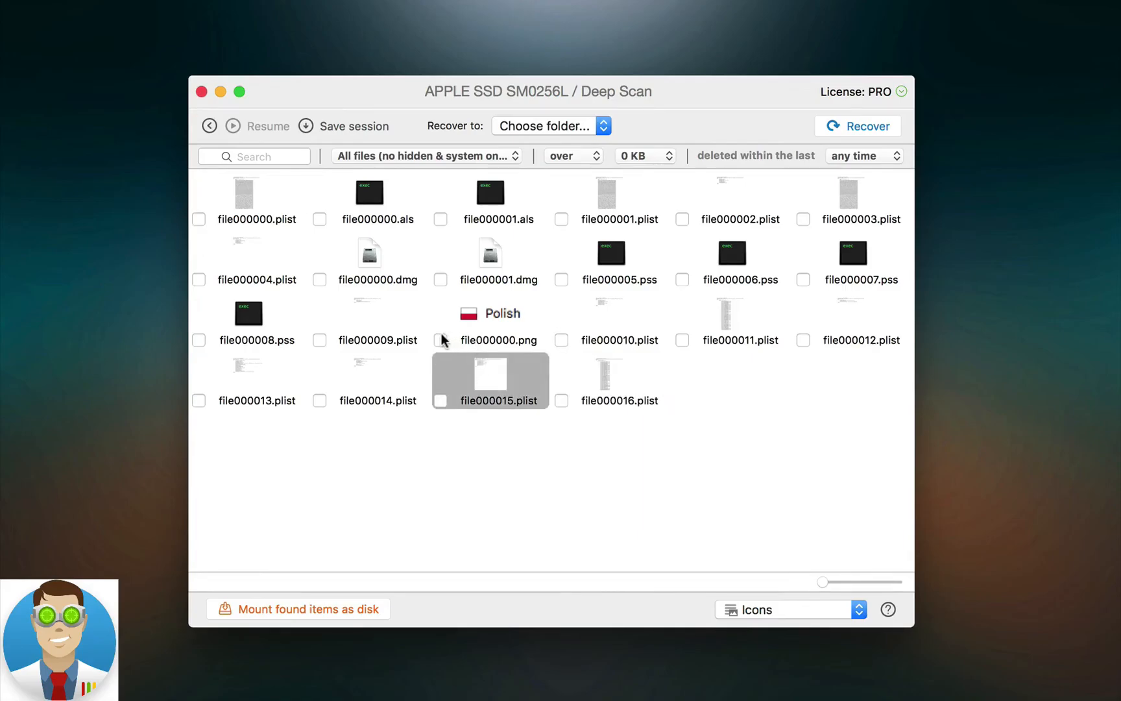
{"action": "left_click", "coordinate": [440, 340]}
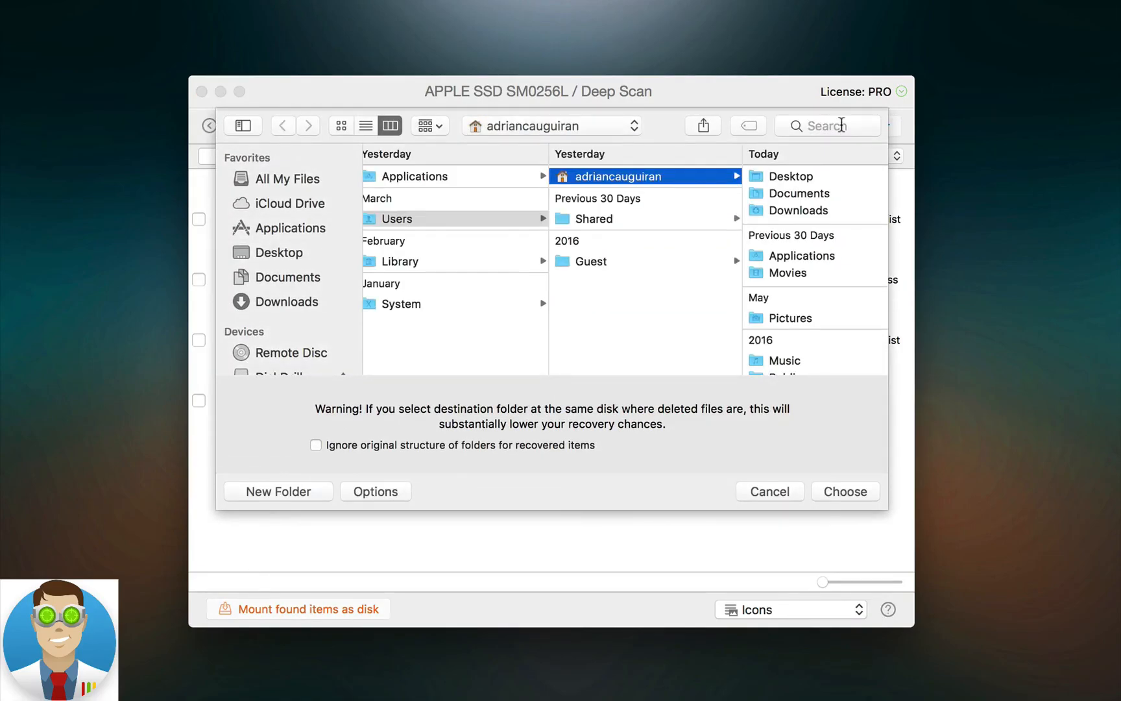
{"action": "mouse_move", "coordinate": [769, 486]}
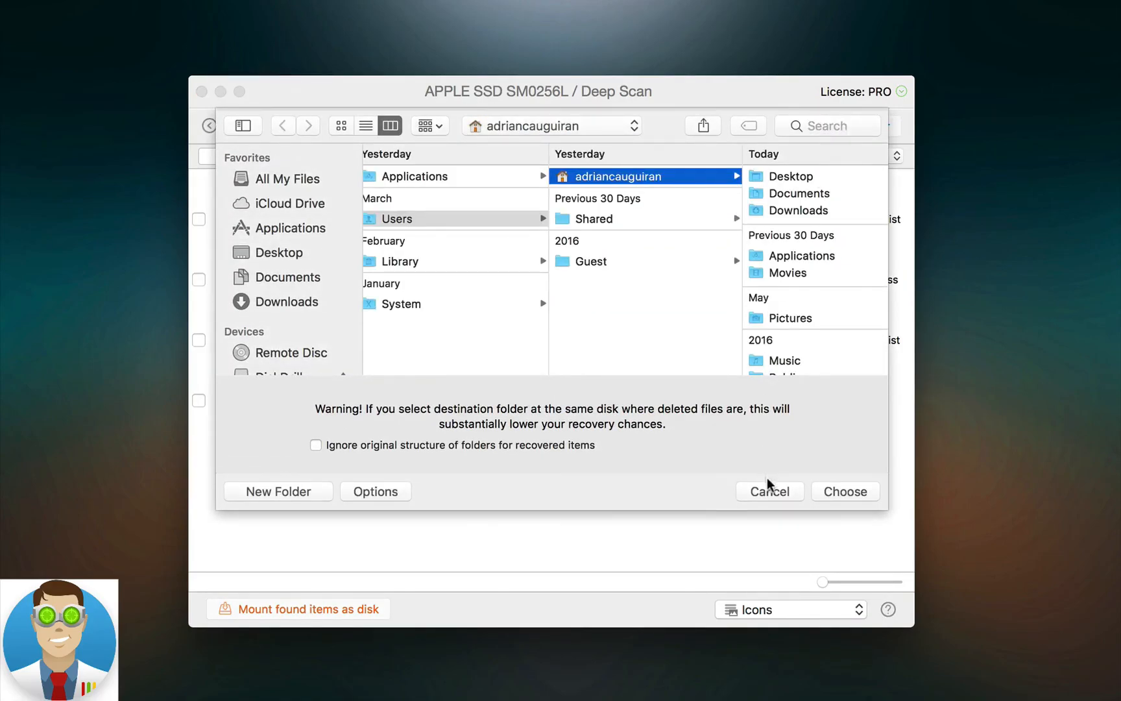
{"action": "mouse_move", "coordinate": [766, 498]}
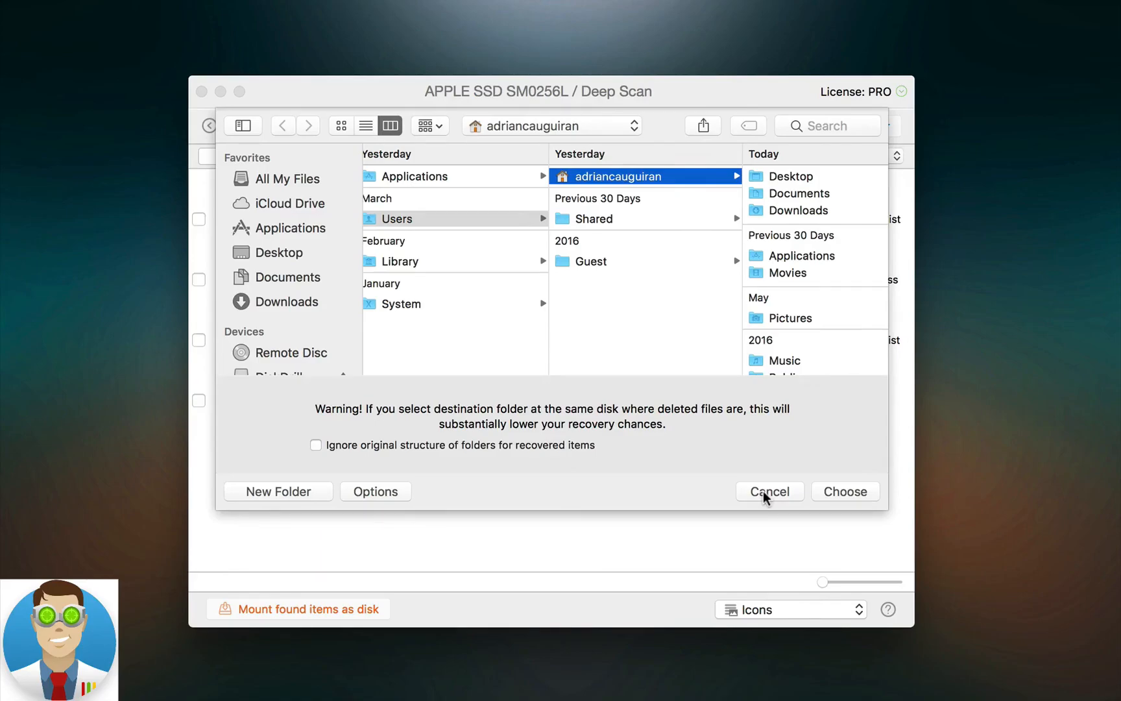